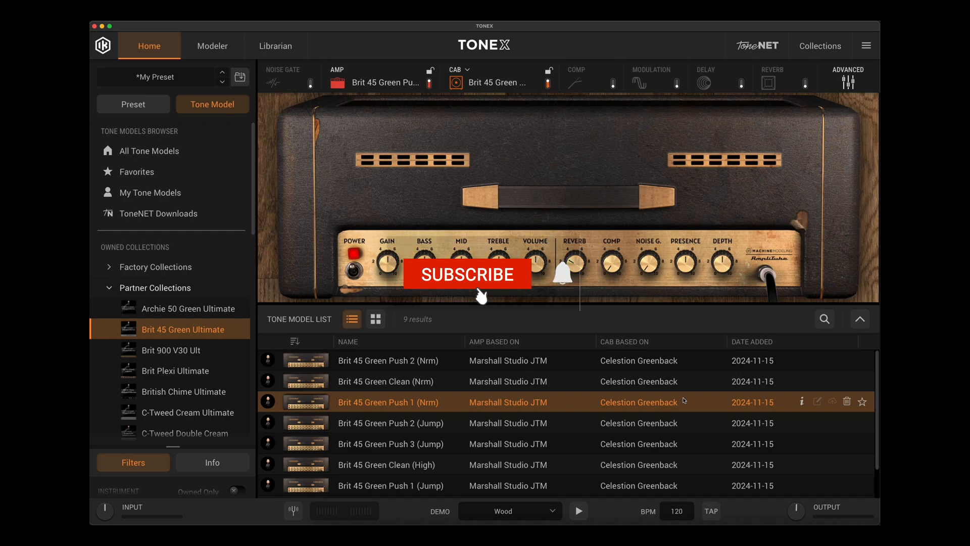
Step: Leave the Brit 45 Green tone list for the ikmultimedia.com browser window
{"action": "left_click", "coordinate": [467, 274]}
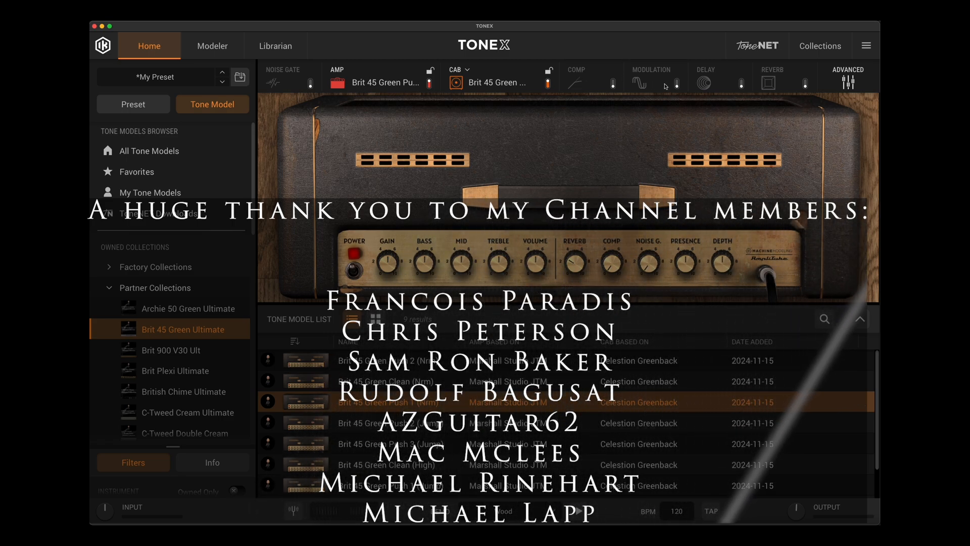
{"action": "mouse_move", "coordinate": [778, 81]}
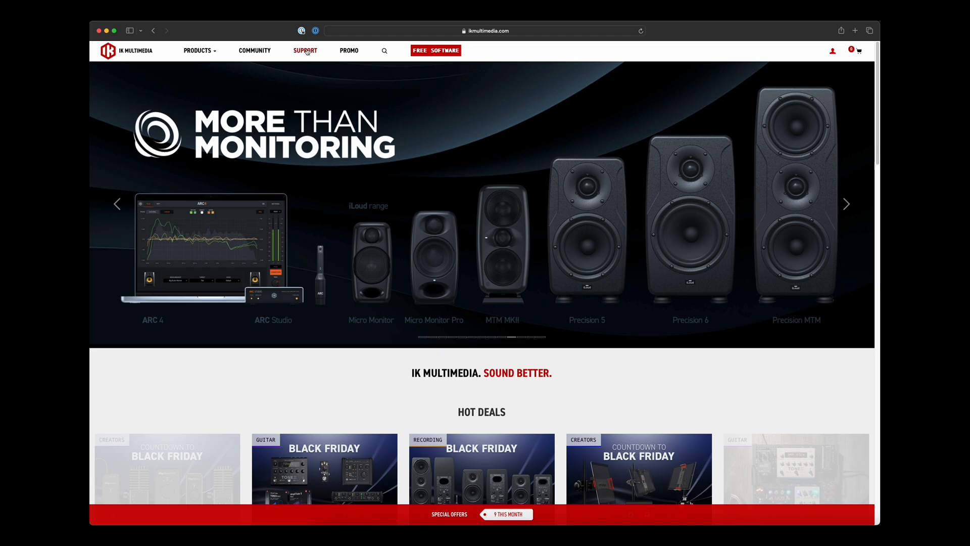
Step: Go to Support, then IK Product Manager, and get its macOS download
{"action": "left_click", "coordinate": [305, 50]}
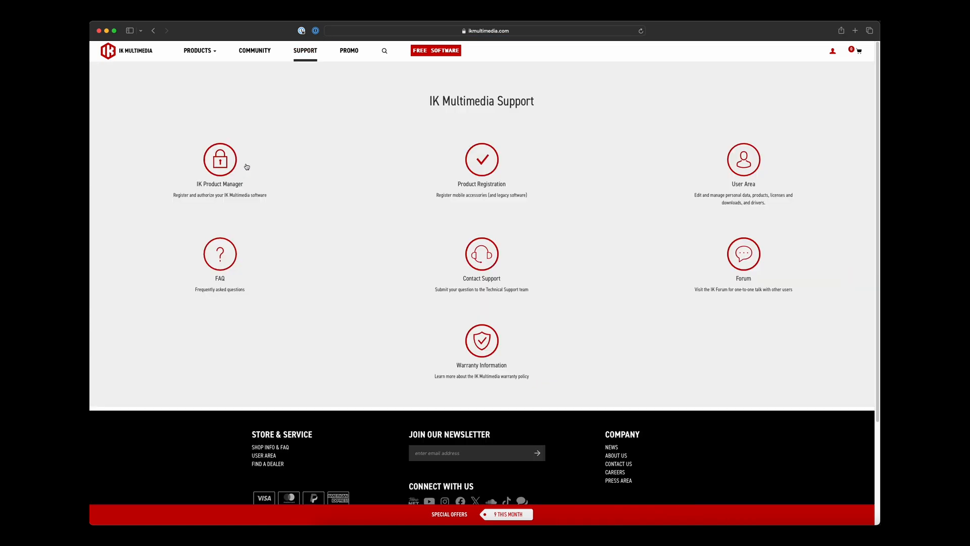
{"action": "left_click", "coordinate": [220, 160]}
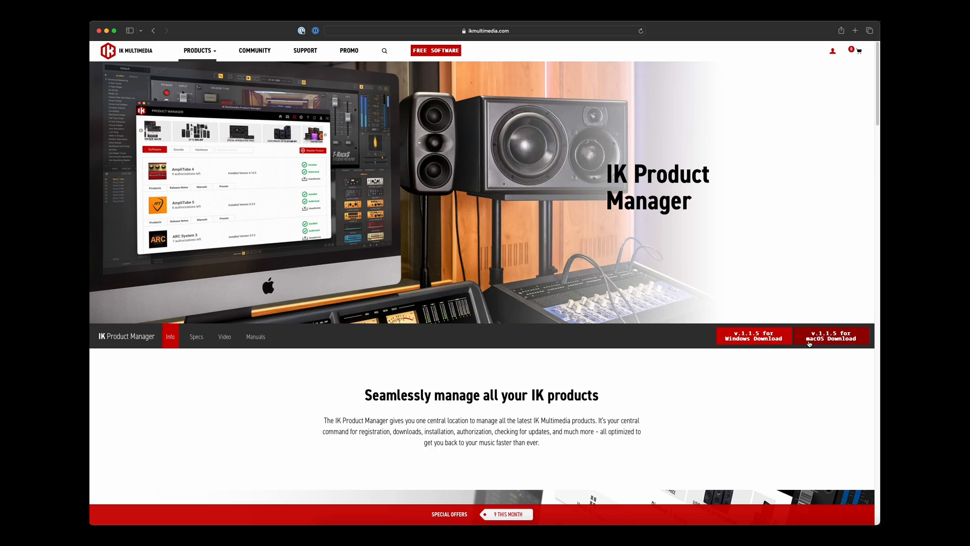
{"action": "left_click", "coordinate": [831, 336]}
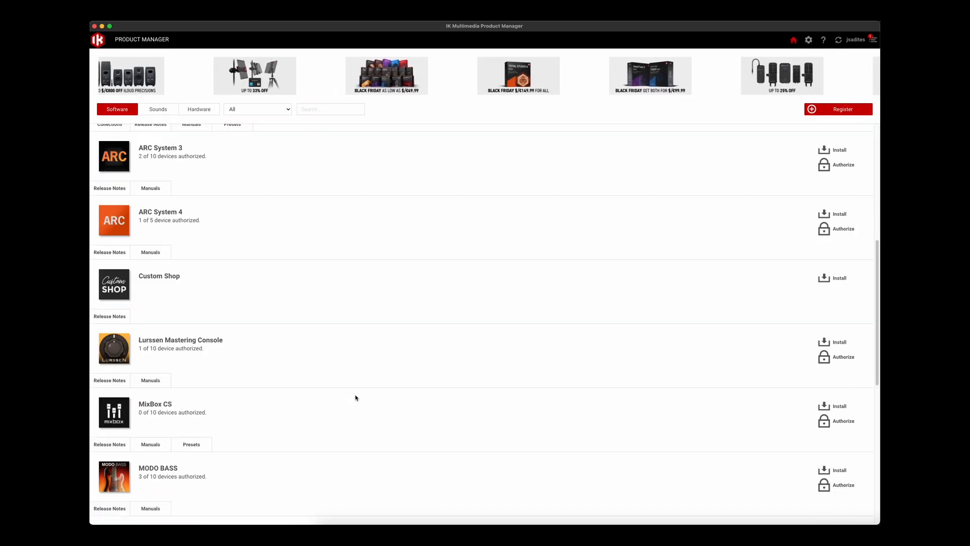
Step: Scroll the Product Manager software list to review AmpliTube 5 MAX v2 and others
{"action": "scroll", "scroll_direction": "up", "scroll_amount": 3}
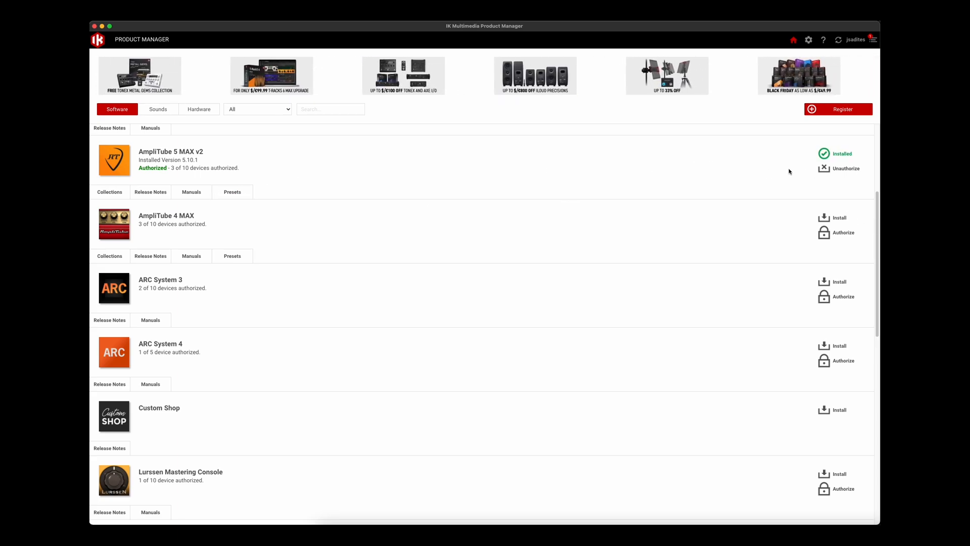
{"action": "mouse_move", "coordinate": [662, 167]}
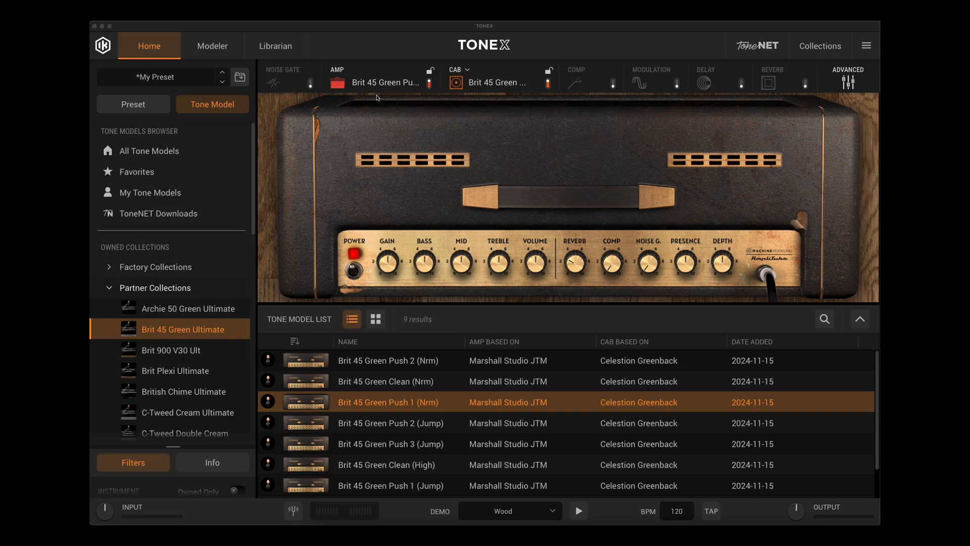
Step: Show the TONEX Info panel with version 1.8.0 (24K13)
{"action": "left_click", "coordinate": [865, 45]}
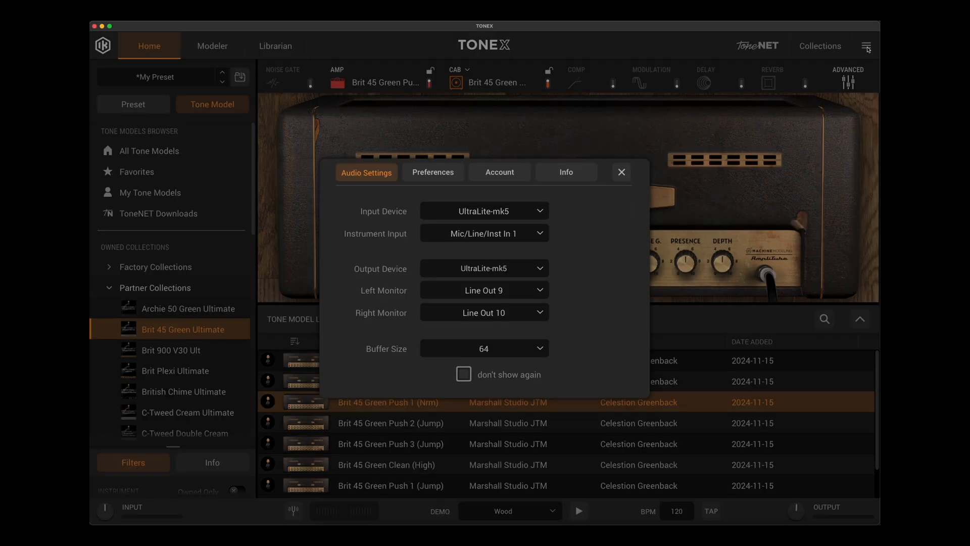
{"action": "mouse_move", "coordinate": [562, 173]}
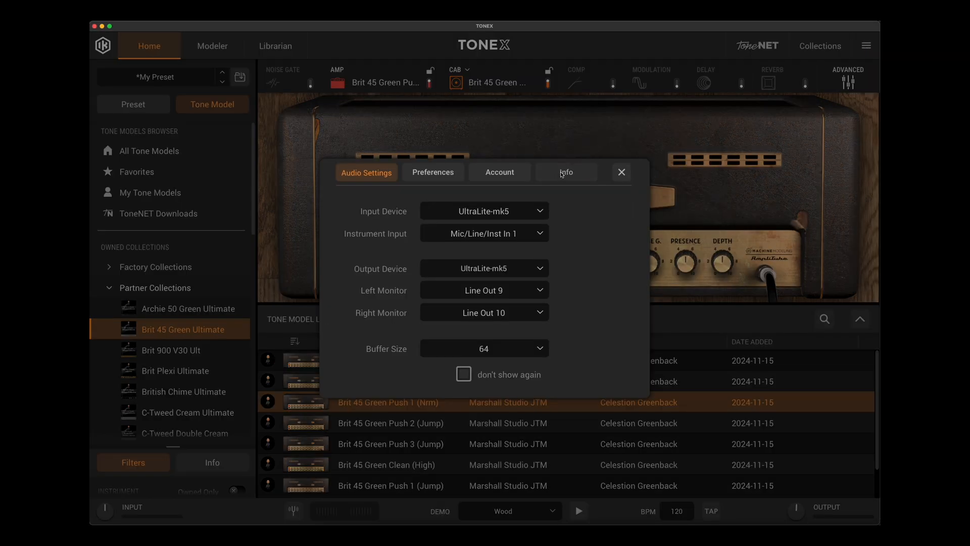
{"action": "left_click", "coordinate": [566, 172]}
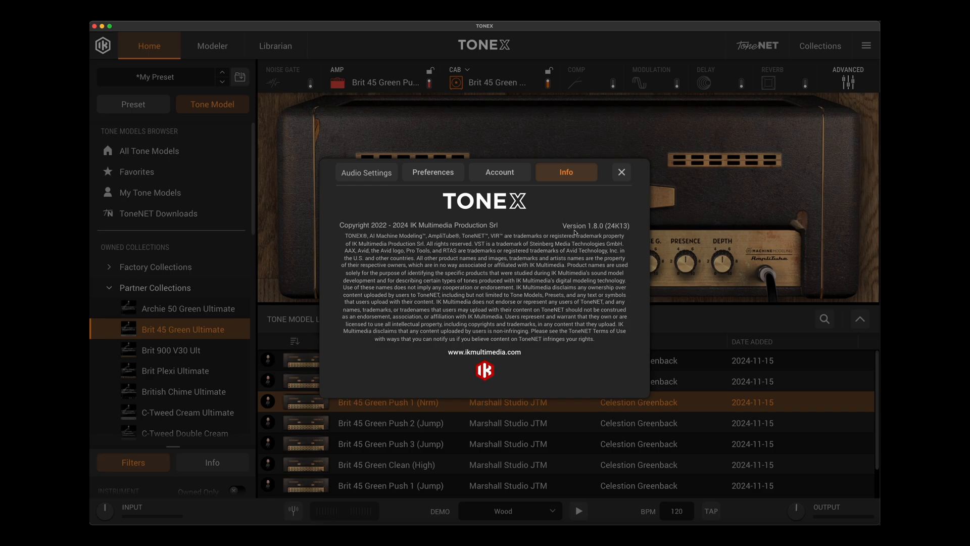
{"action": "mouse_move", "coordinate": [590, 232]}
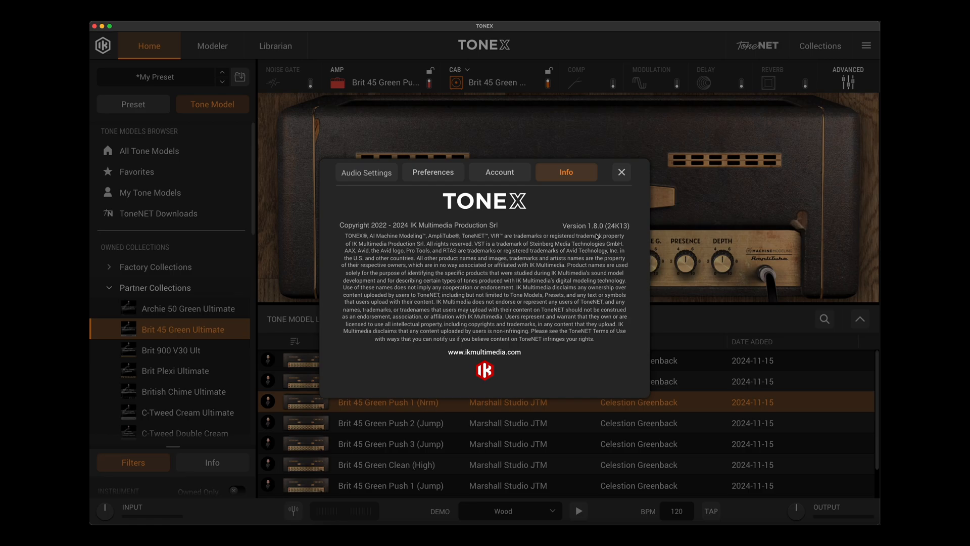
{"action": "mouse_move", "coordinate": [547, 223]}
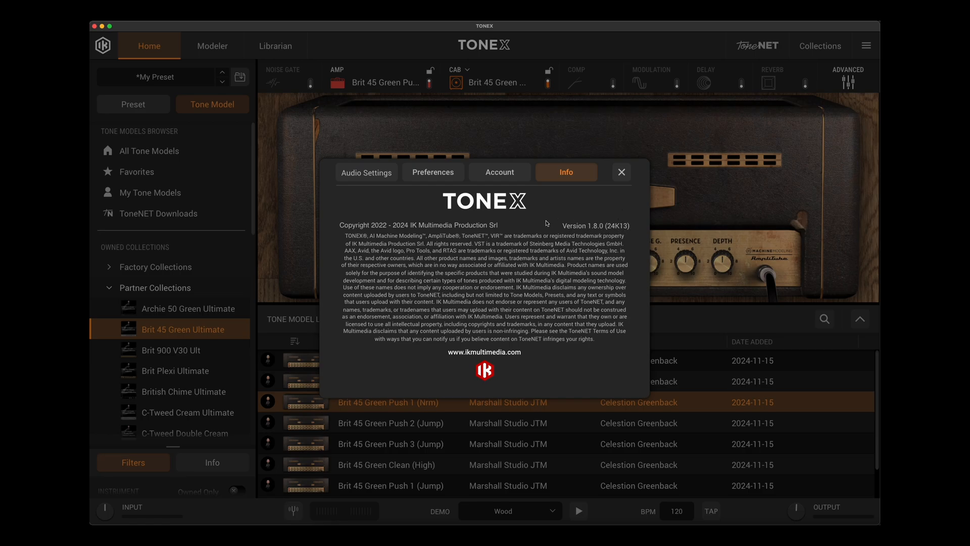
{"action": "mouse_move", "coordinate": [518, 259]}
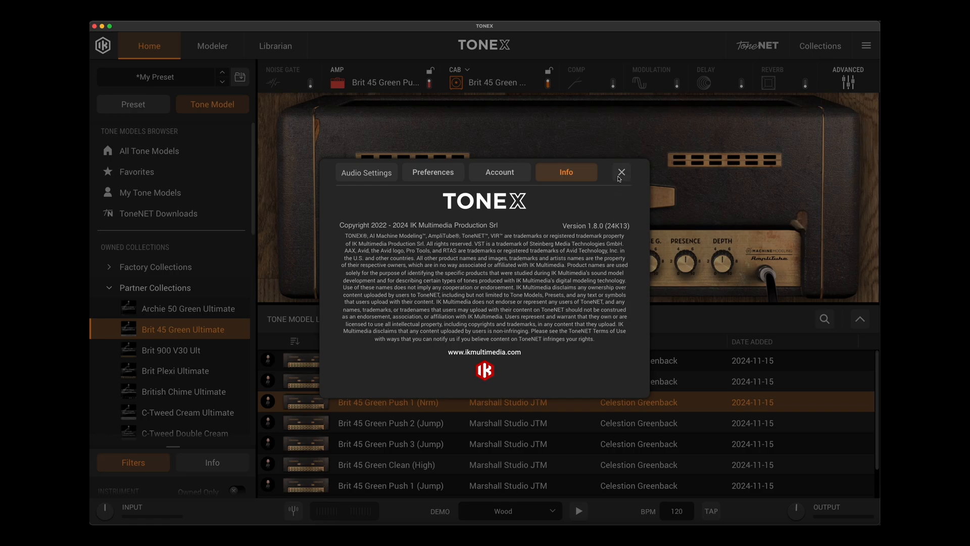
Step: Open the Librarian, which flags a firmware update from 1.3.14 to 1.5.11
{"action": "left_click", "coordinate": [621, 172]}
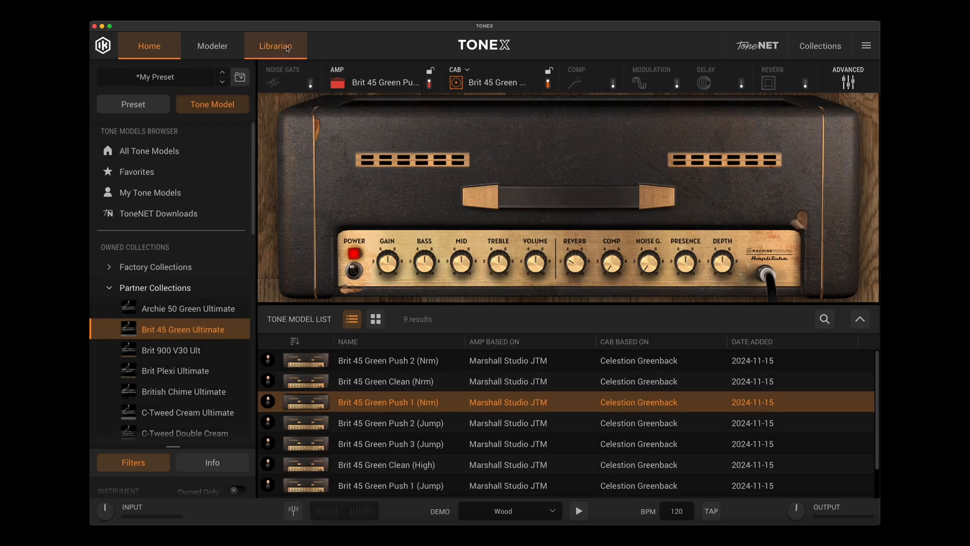
{"action": "left_click", "coordinate": [275, 45]}
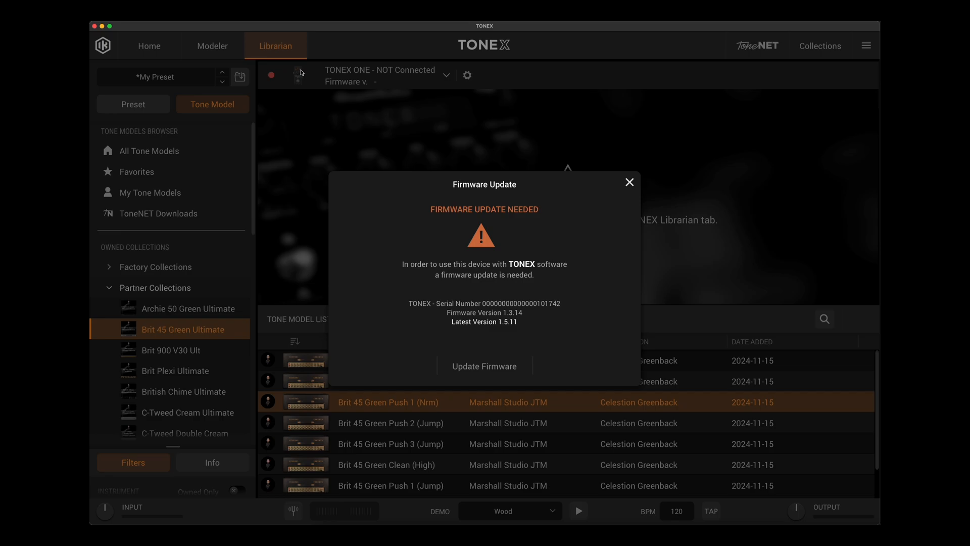
{"action": "mouse_move", "coordinate": [301, 77]}
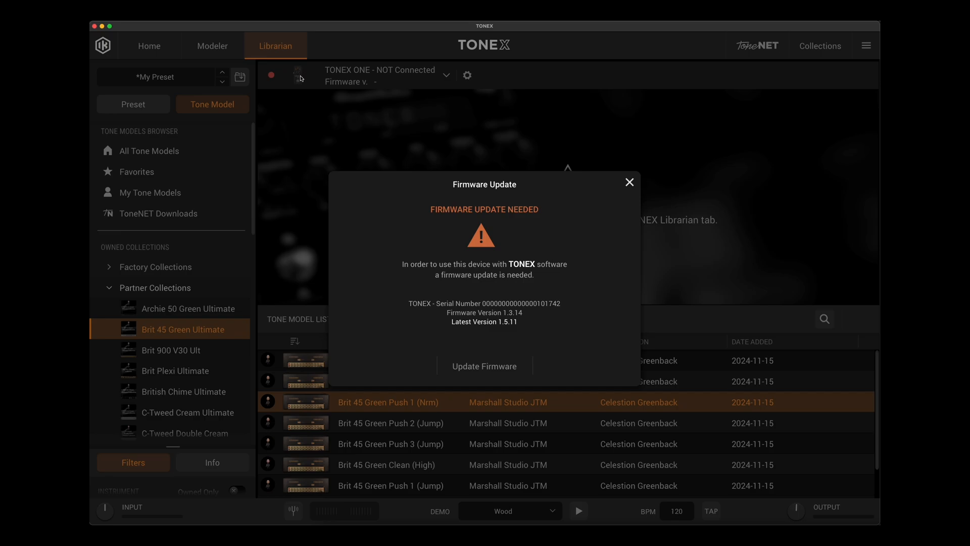
{"action": "mouse_move", "coordinate": [474, 225]}
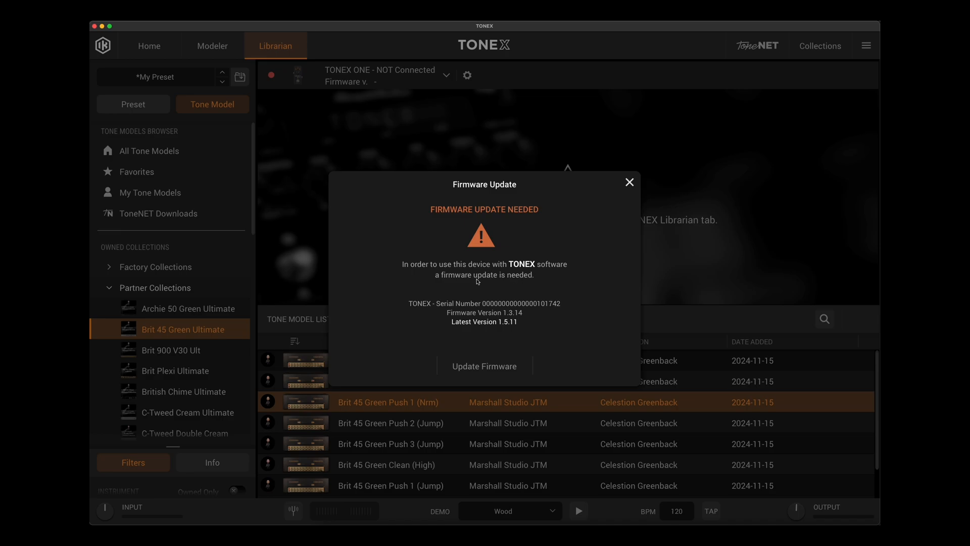
{"action": "mouse_move", "coordinate": [514, 284]}
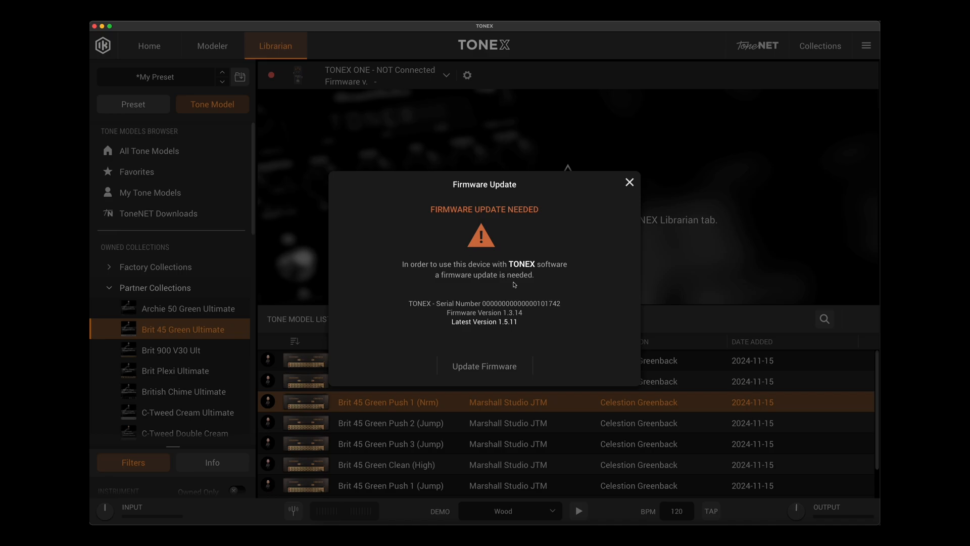
{"action": "mouse_move", "coordinate": [473, 320]}
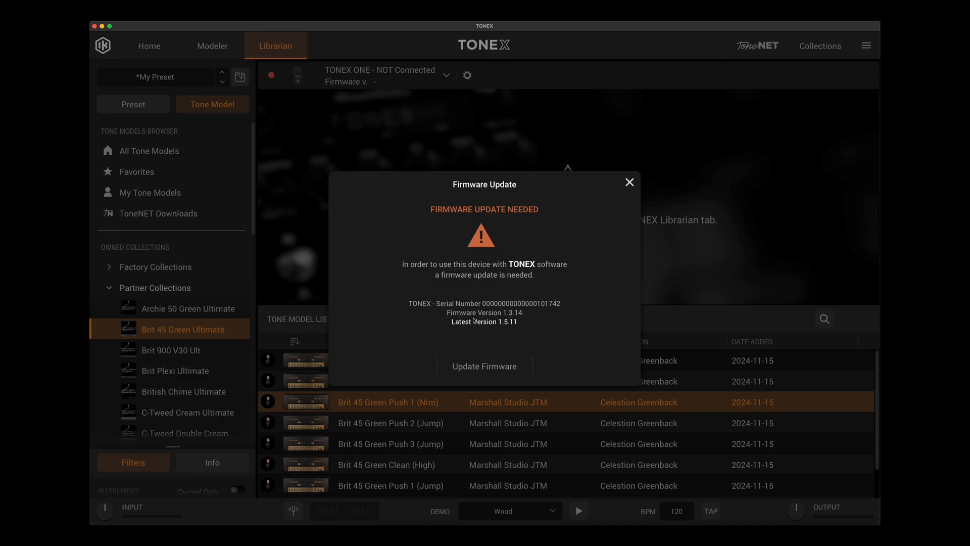
{"action": "mouse_move", "coordinate": [510, 320]}
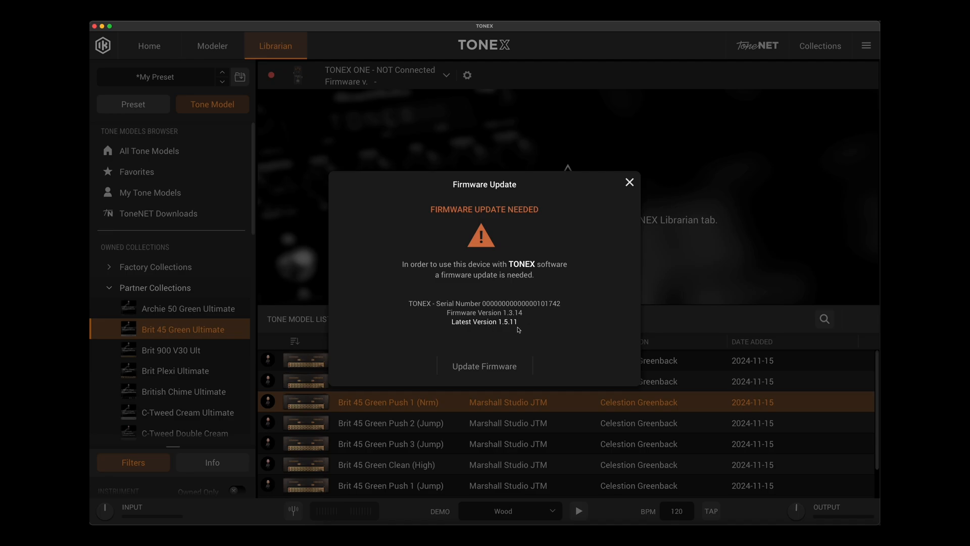
{"action": "mouse_move", "coordinate": [490, 369]}
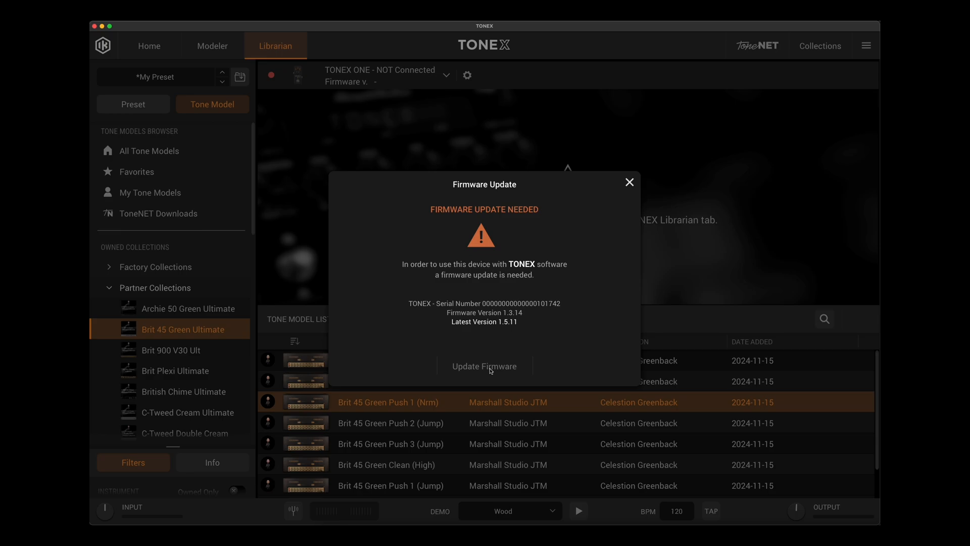
Step: Update the TONEX ONE firmware to version 1.5.11
{"action": "left_click", "coordinate": [484, 366]}
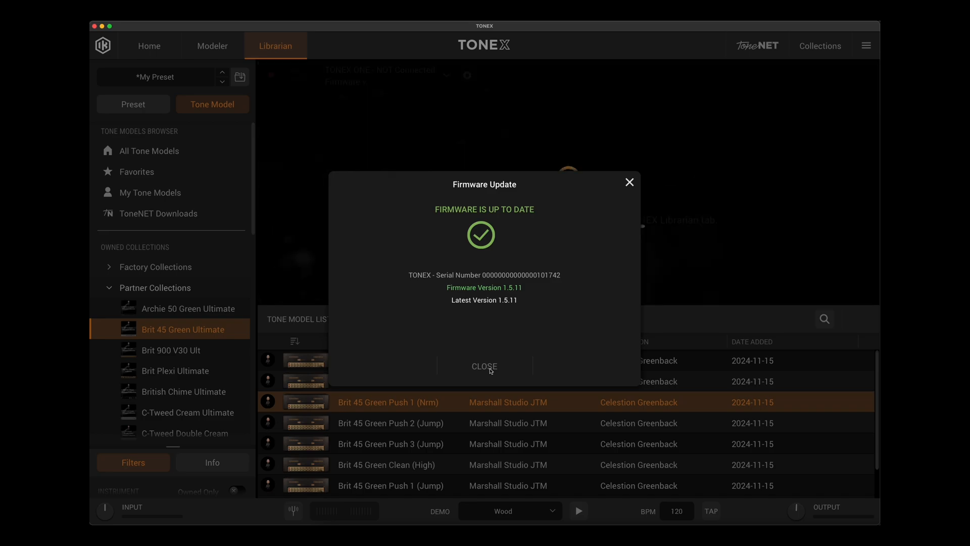
{"action": "mouse_move", "coordinate": [525, 311]}
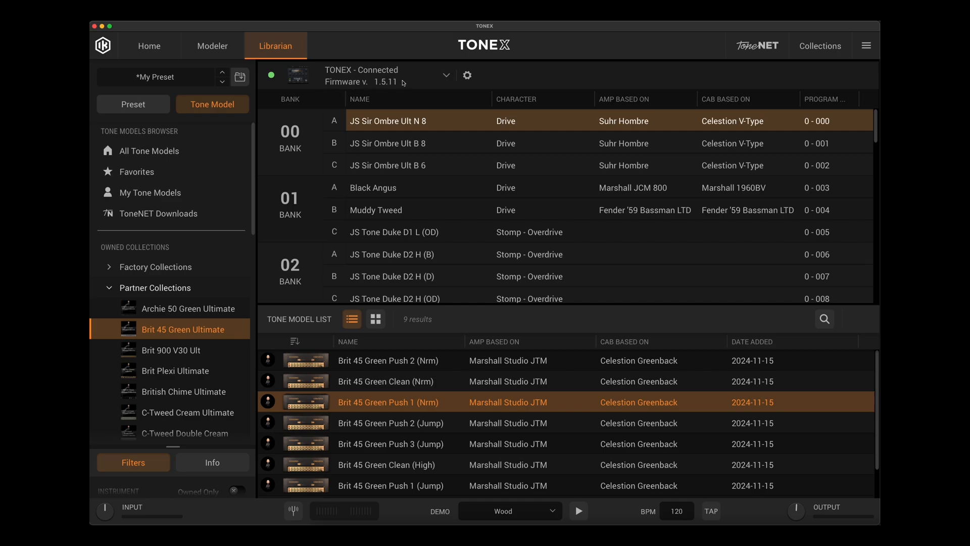
{"action": "left_click", "coordinate": [466, 75]}
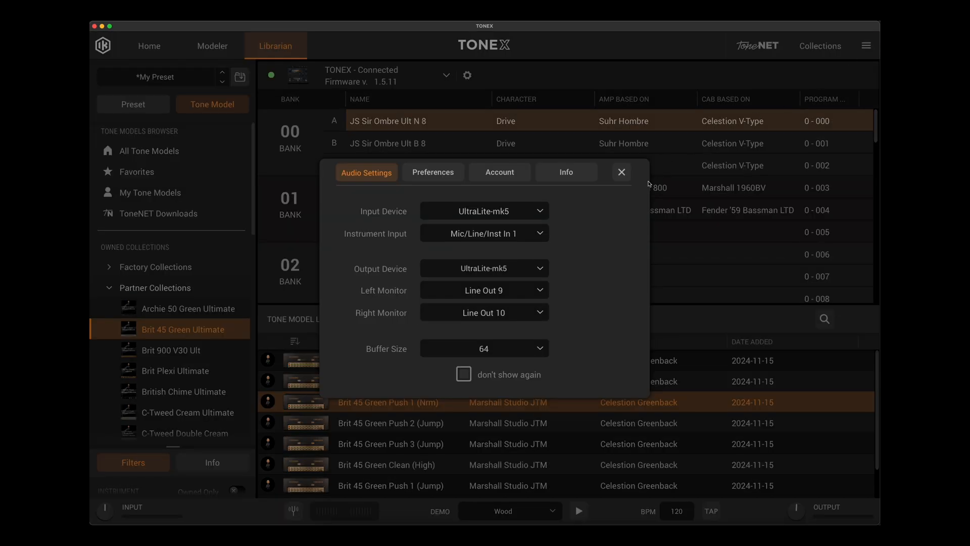
{"action": "left_click", "coordinate": [565, 172]}
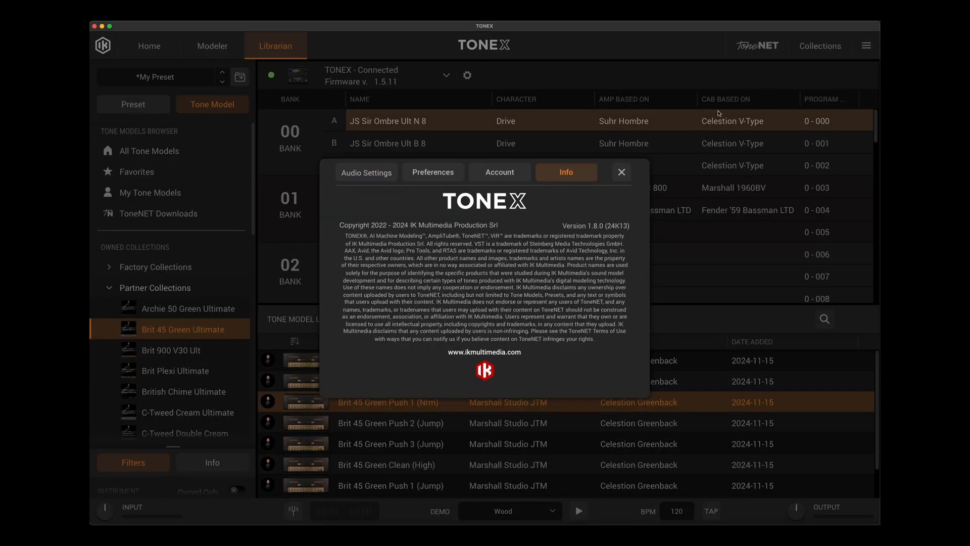
{"action": "mouse_move", "coordinate": [621, 209]}
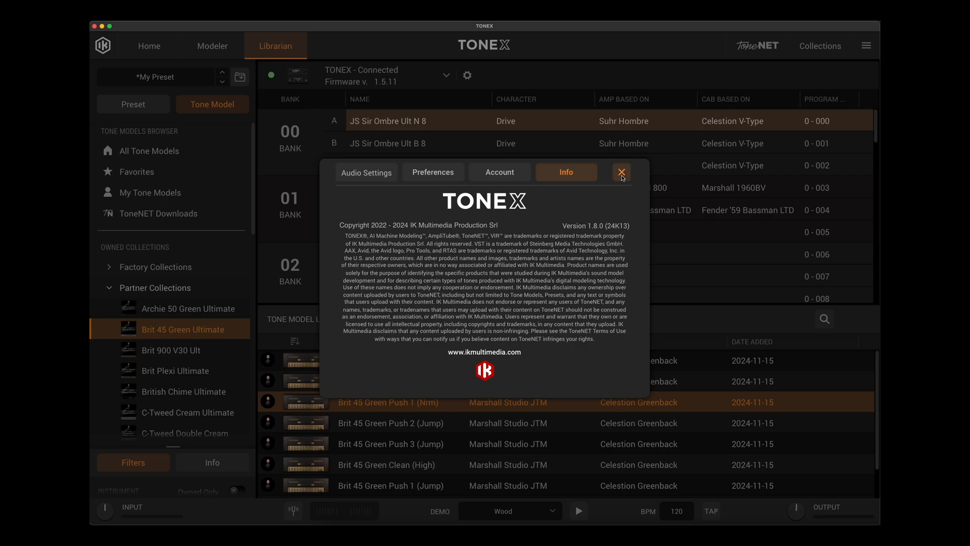
{"action": "left_click", "coordinate": [621, 171]}
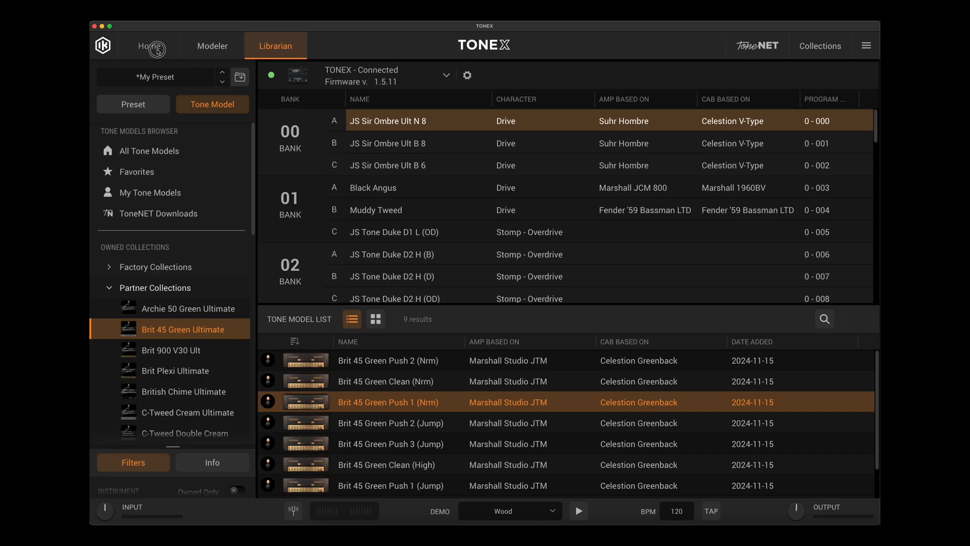
Step: Return to the Home amp view showing the Brit 45 Green amp and cab
{"action": "left_click", "coordinate": [149, 45]}
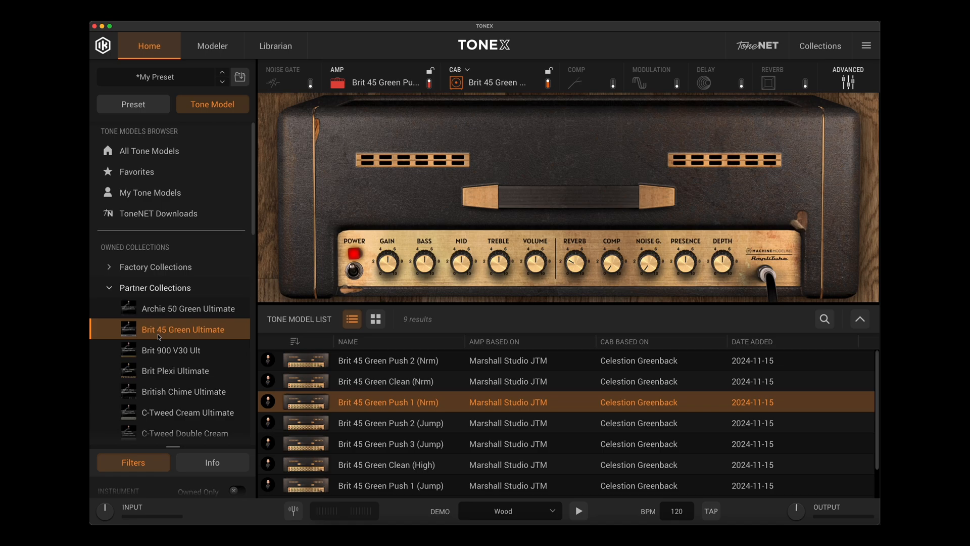
{"action": "mouse_move", "coordinate": [668, 404]}
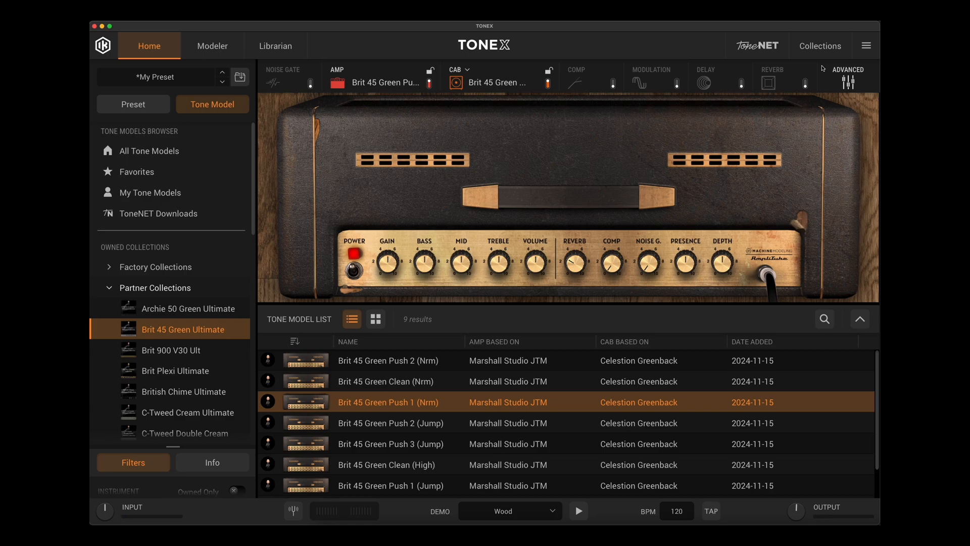
{"action": "mouse_move", "coordinate": [554, 176]}
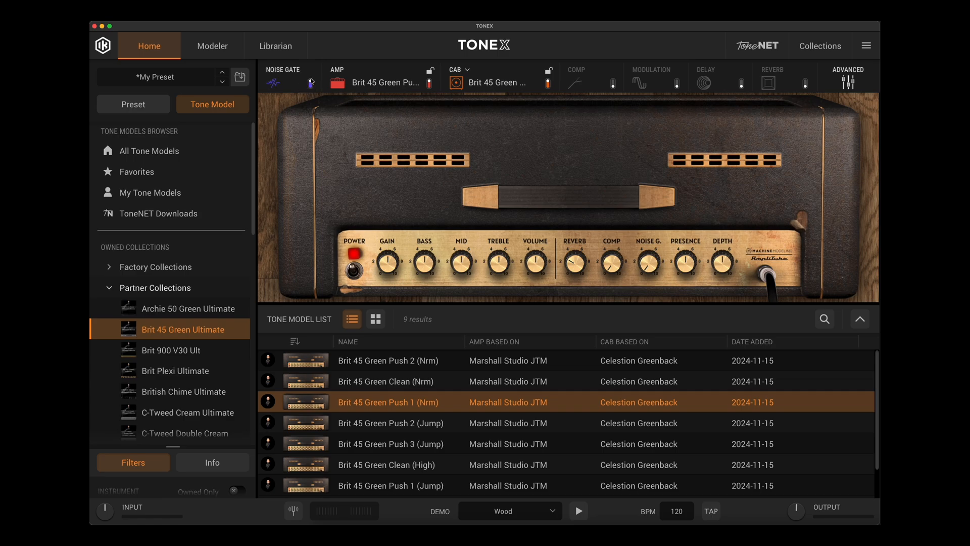
Step: Enable the COMP block and raise its Gain knob
{"action": "left_click", "coordinate": [289, 76]}
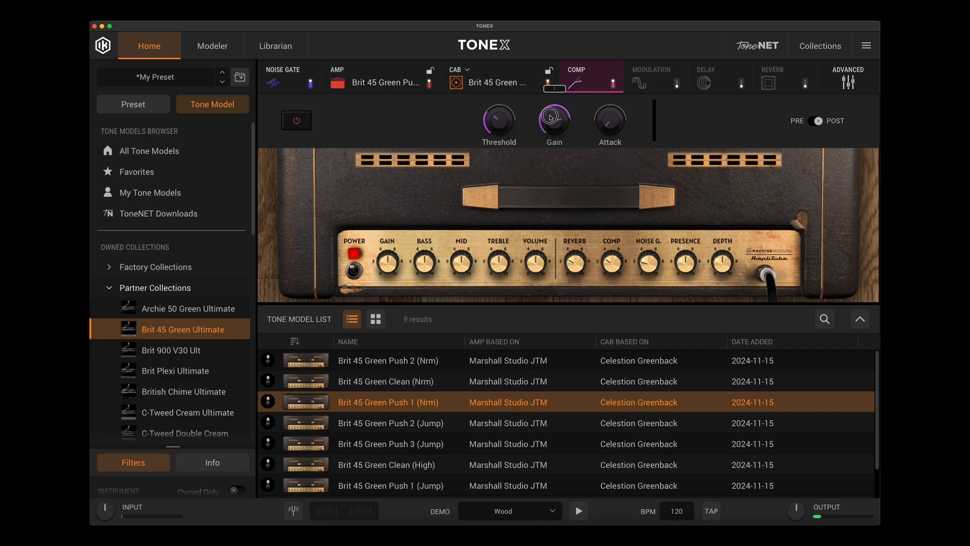
{"action": "left_click_drag", "start_coordinate": [554, 119], "coordinate": [551, 109]}
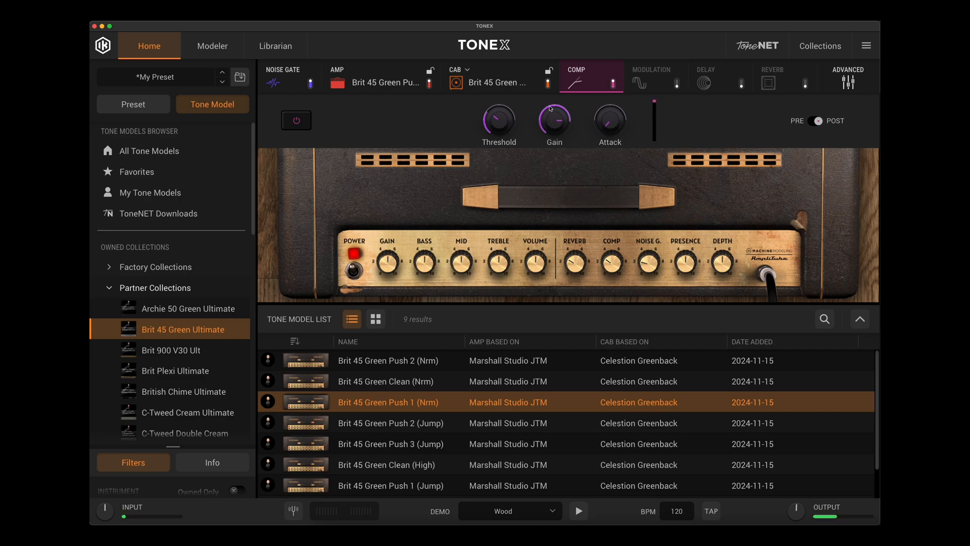
Step: Enable the REVERB block and set its type to Spring 4
{"action": "left_click", "coordinate": [784, 77]}
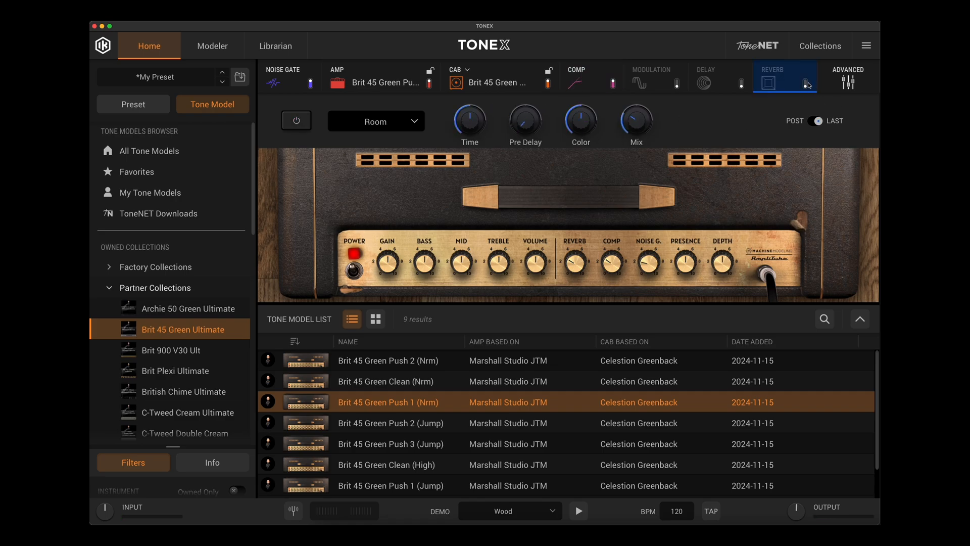
{"action": "left_click", "coordinate": [376, 121]}
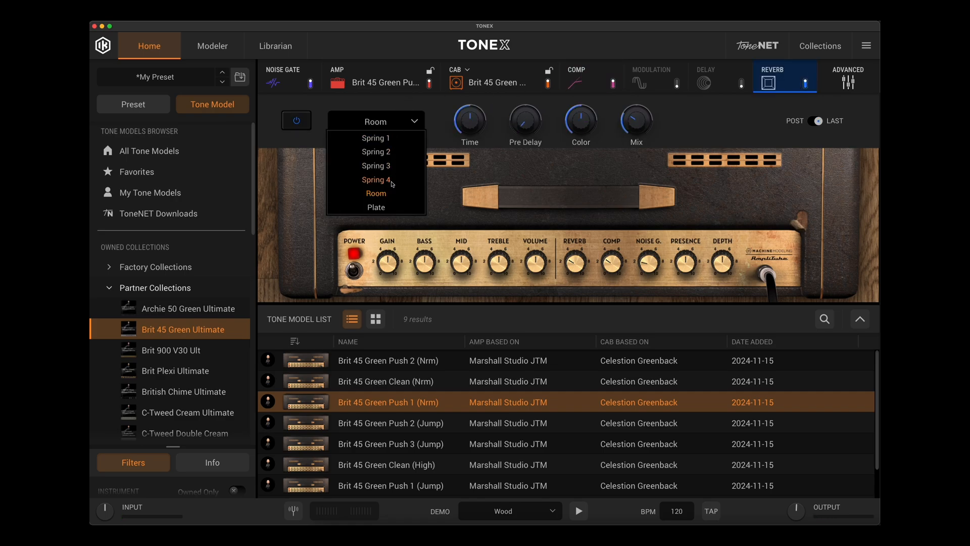
{"action": "left_click", "coordinate": [376, 179]}
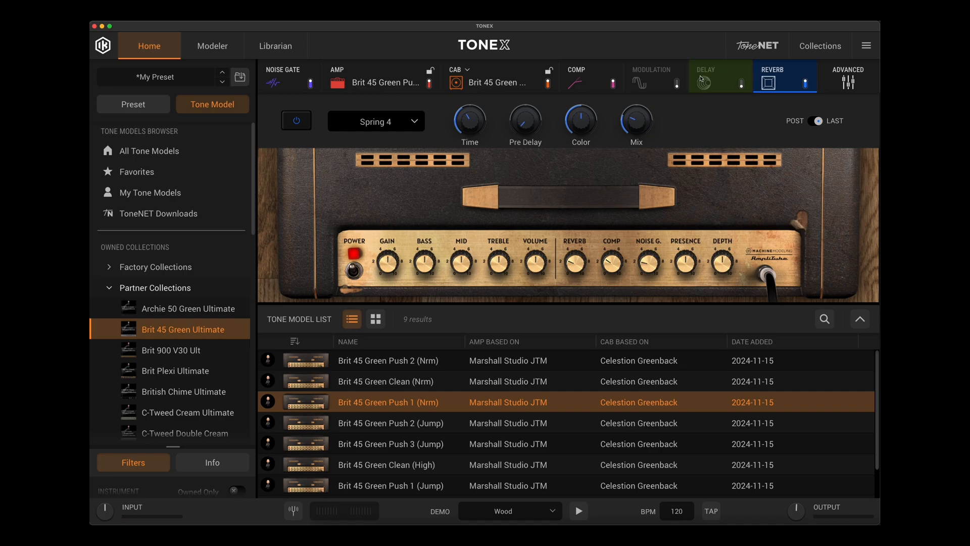
Step: Enable the DELAY block and set its type to Tape
{"action": "left_click", "coordinate": [720, 76]}
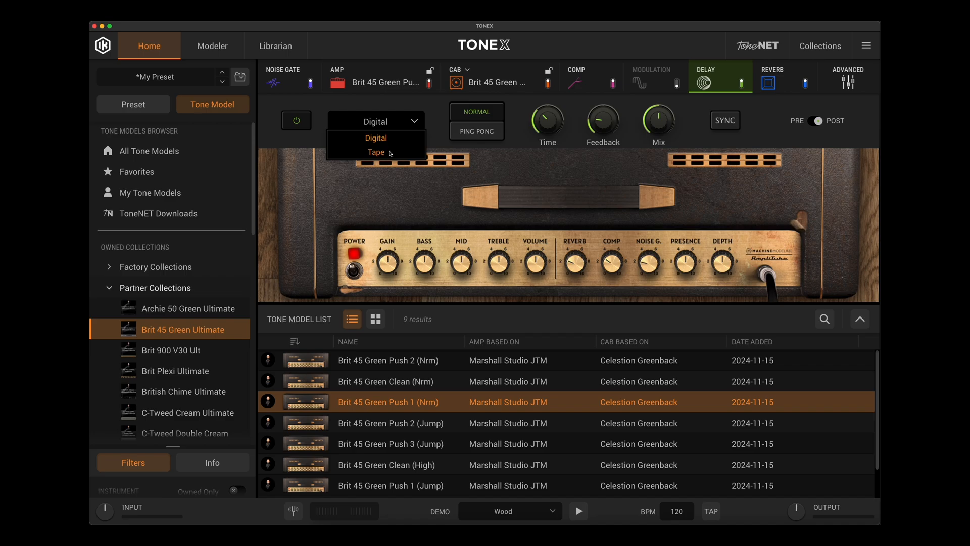
{"action": "left_click", "coordinate": [376, 152]}
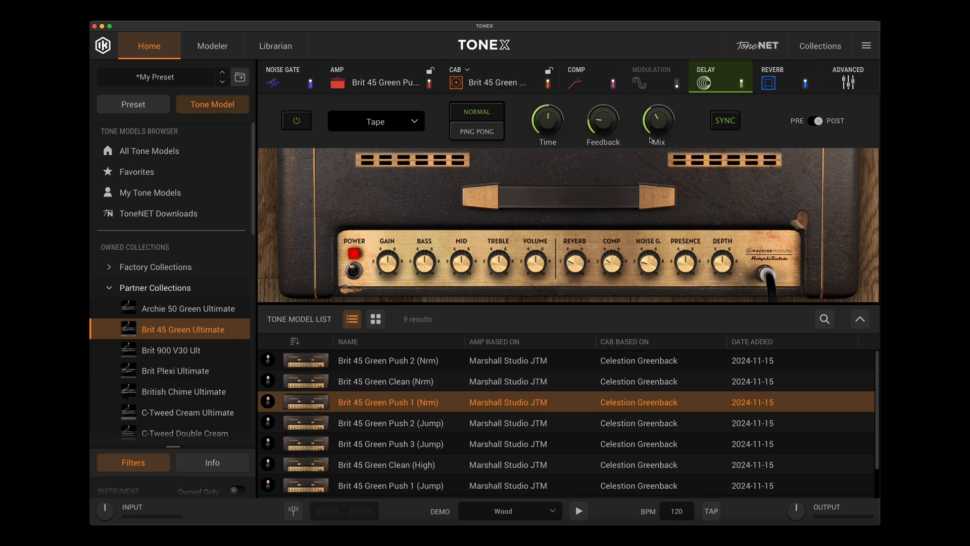
{"action": "mouse_move", "coordinate": [276, 46]}
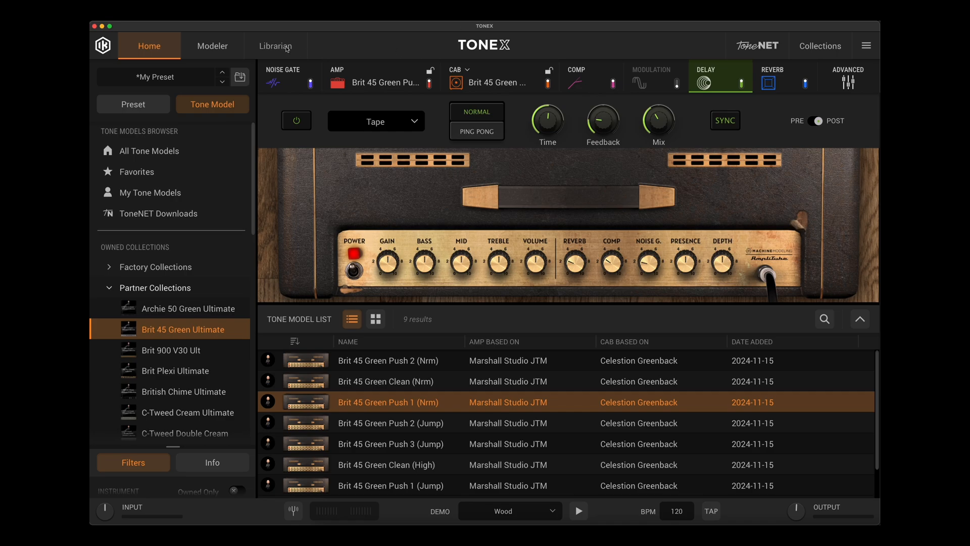
Step: Write Brit 45 Green Push 1 (Nrm) to pedal slot 01A, overwriting Black Angus
{"action": "left_click", "coordinate": [276, 45]}
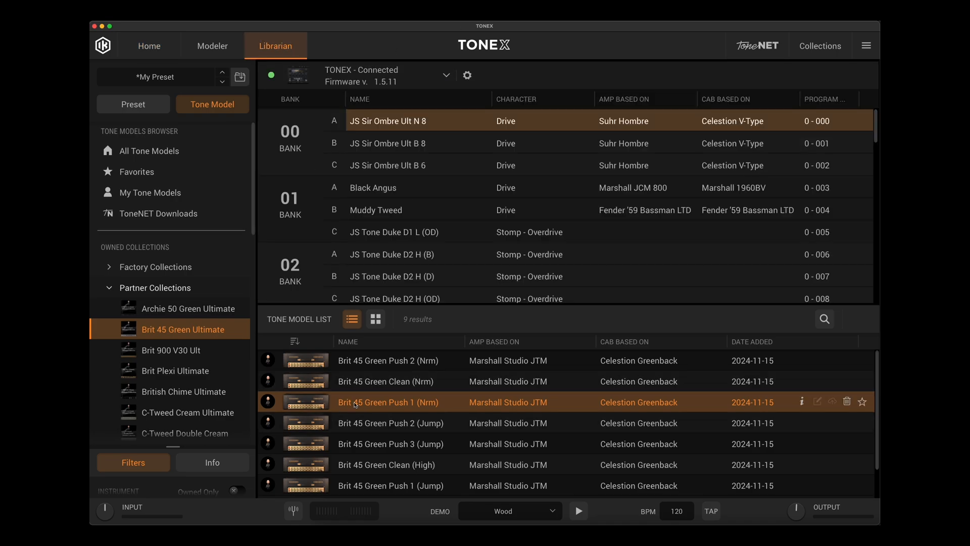
{"action": "mouse_move", "coordinate": [408, 355]}
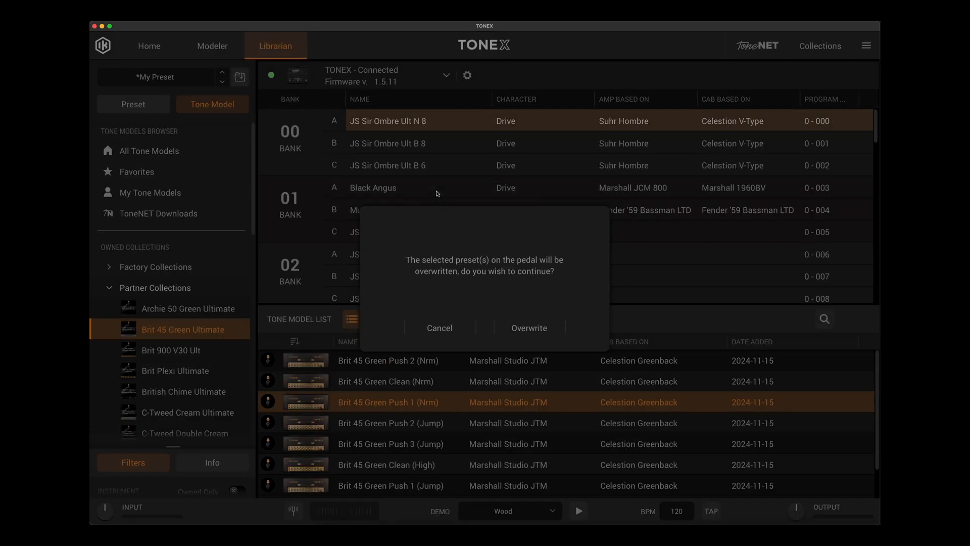
{"action": "left_click", "coordinate": [529, 328]}
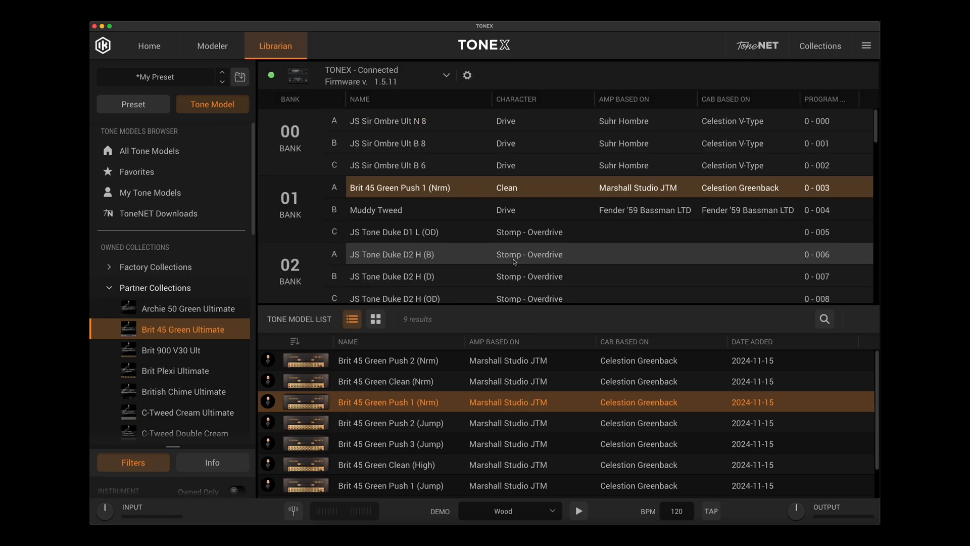
{"action": "mouse_move", "coordinate": [432, 197]}
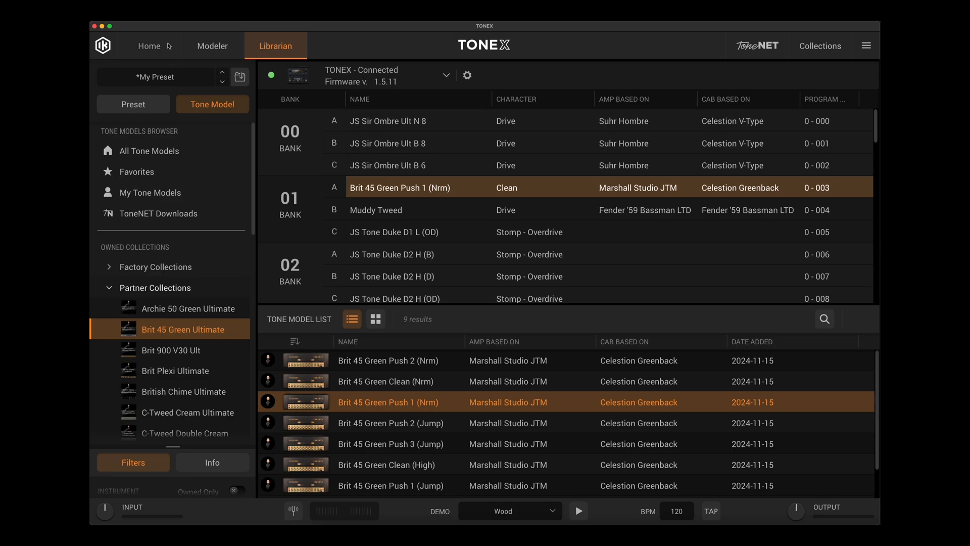
Step: From the amp view, rename the preset to 'JTM 45 Delay Verb' and save it
{"action": "left_click", "coordinate": [149, 45]}
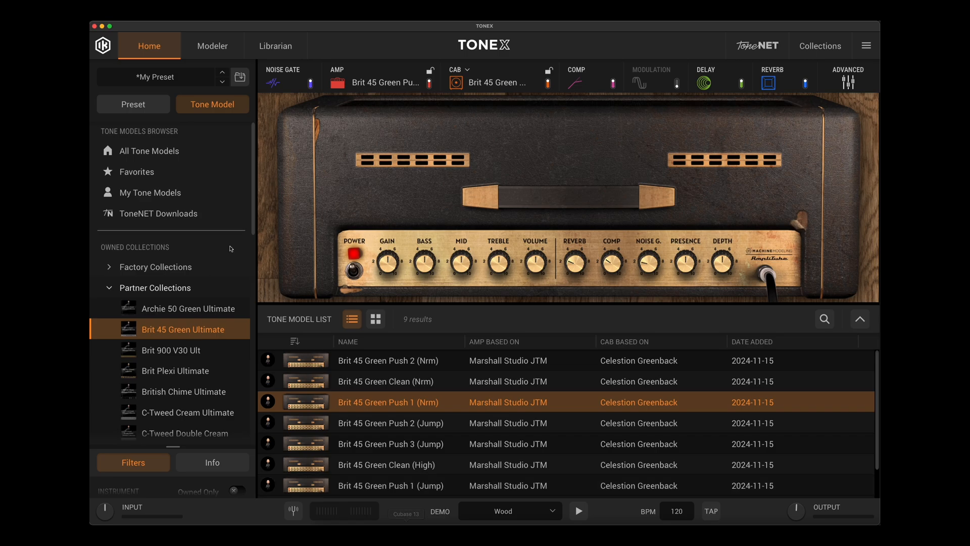
{"action": "left_click", "coordinate": [240, 77]}
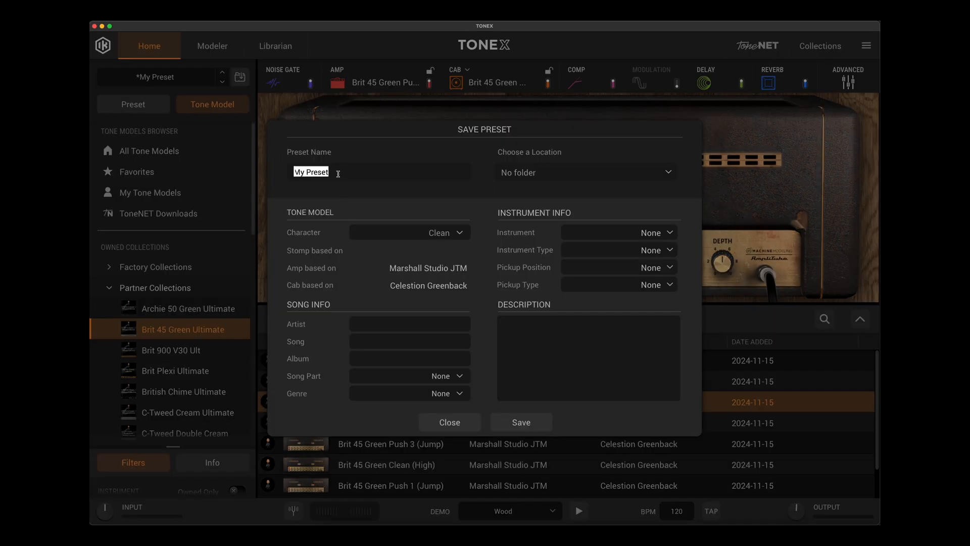
{"action": "type", "text": "J"}
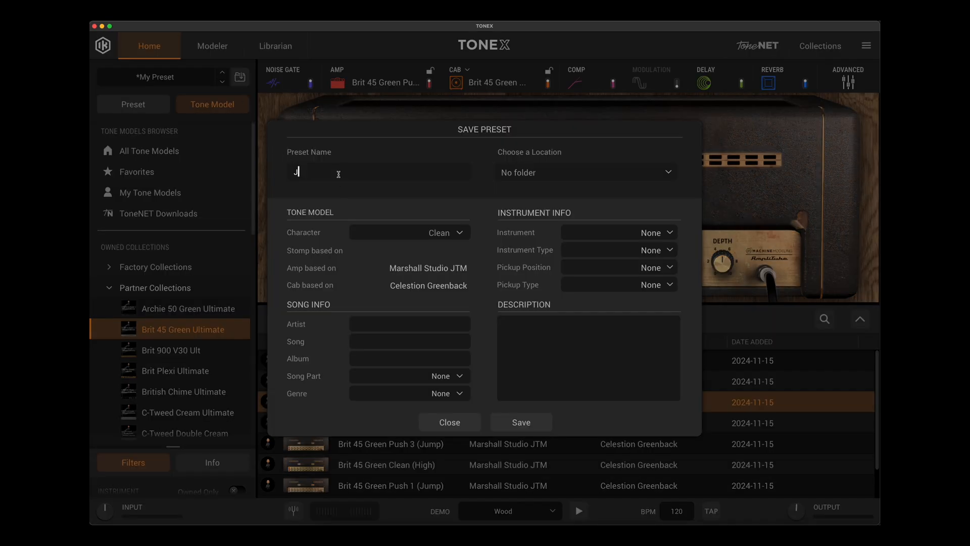
{"action": "type", "text": "TM 45"}
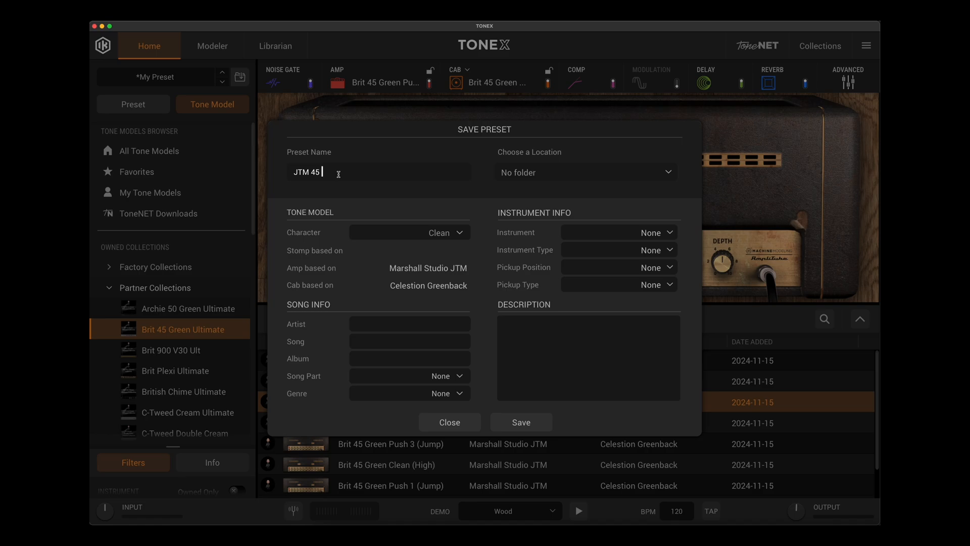
{"action": "type", "text": "Delay V"}
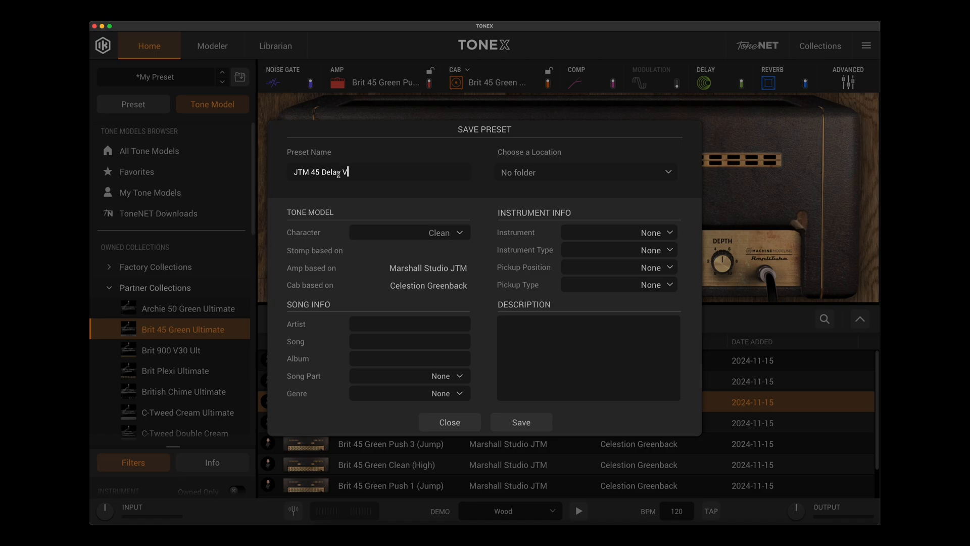
{"action": "type", "text": "erb"}
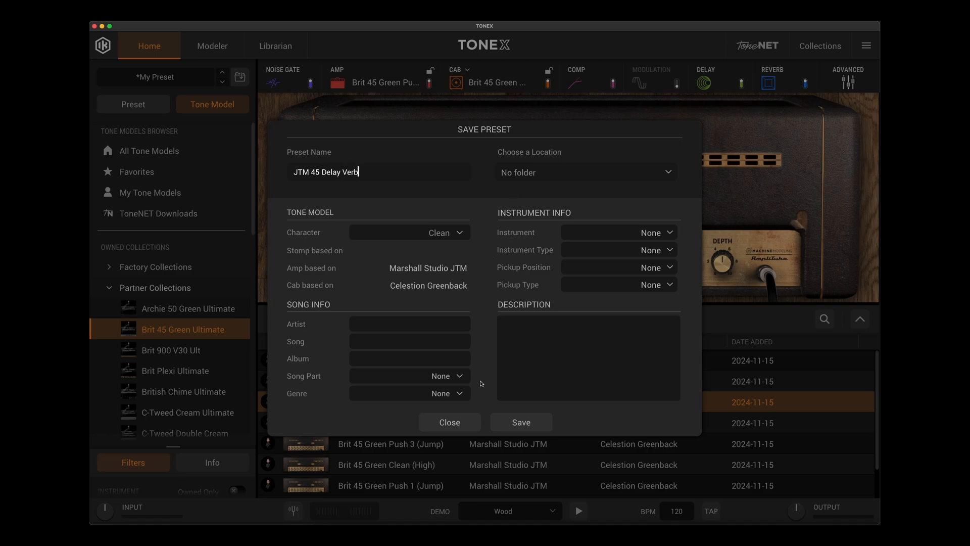
{"action": "left_click", "coordinate": [521, 422]}
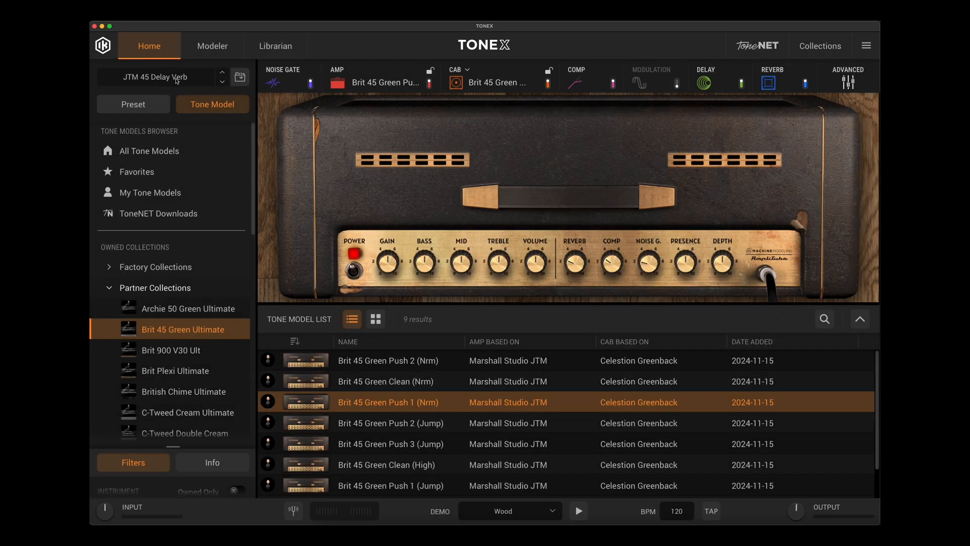
Step: Show the Librarian's pedal bank list above the Brit 45 Green tone model list
{"action": "left_click", "coordinate": [132, 104]}
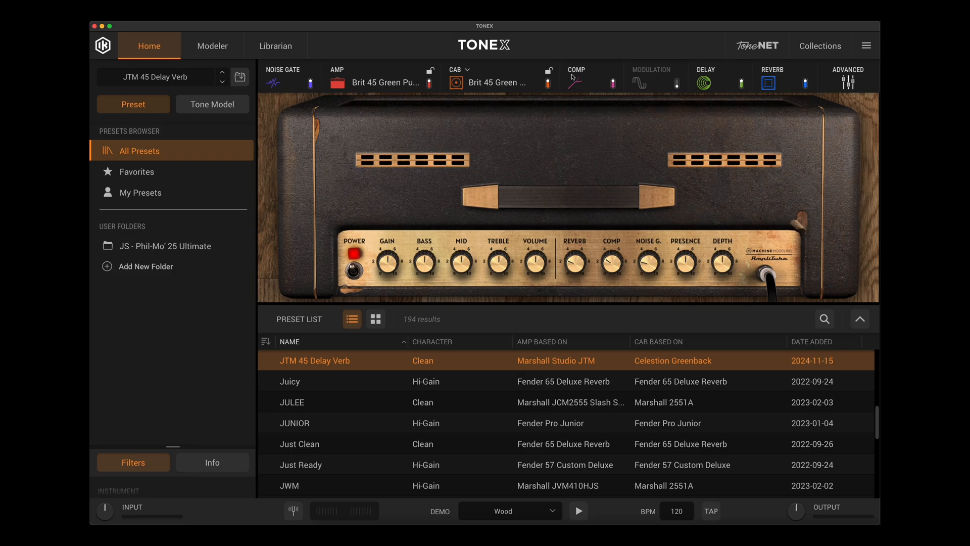
{"action": "left_click", "coordinate": [275, 45]}
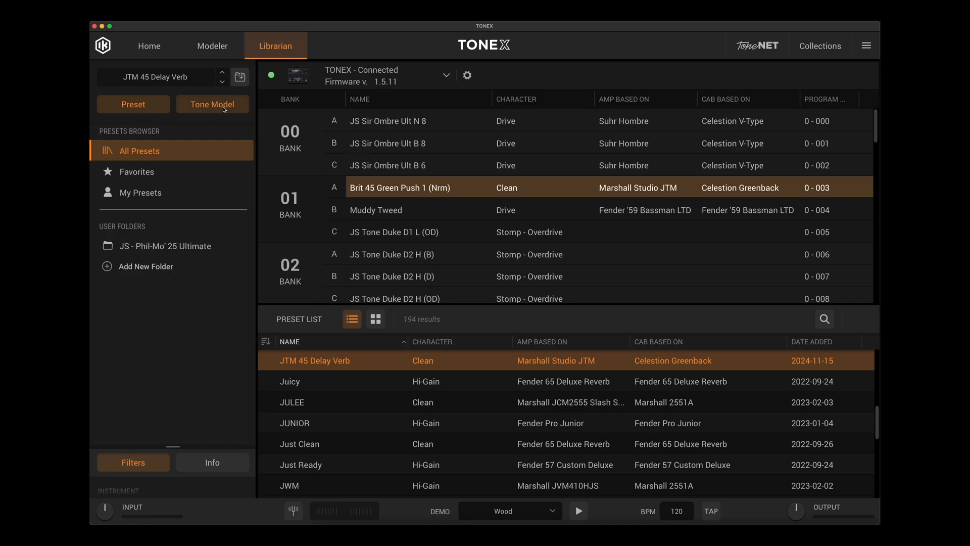
{"action": "left_click", "coordinate": [212, 104]}
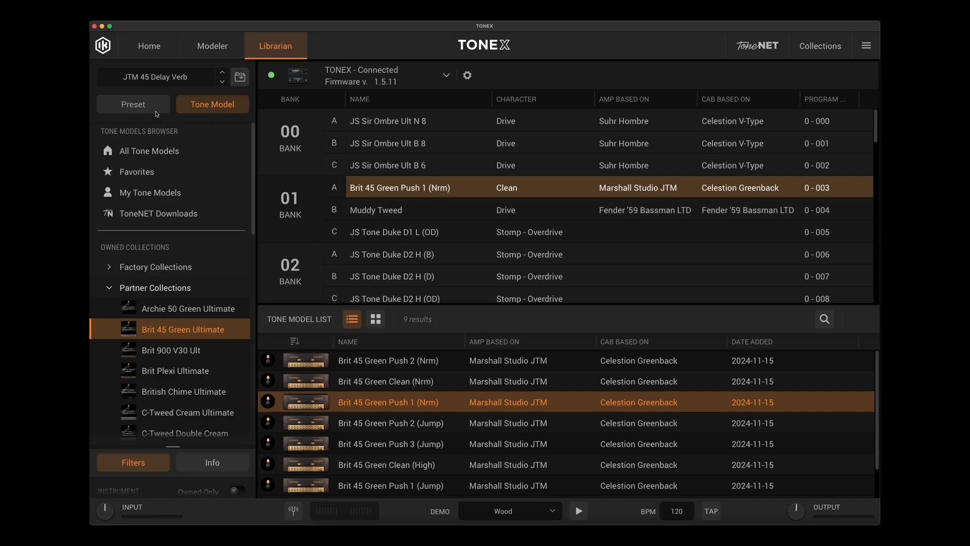
Step: Store JTM 45 Delay Verb in slot 01B, then compare it against slot 01A
{"action": "left_click", "coordinate": [133, 104]}
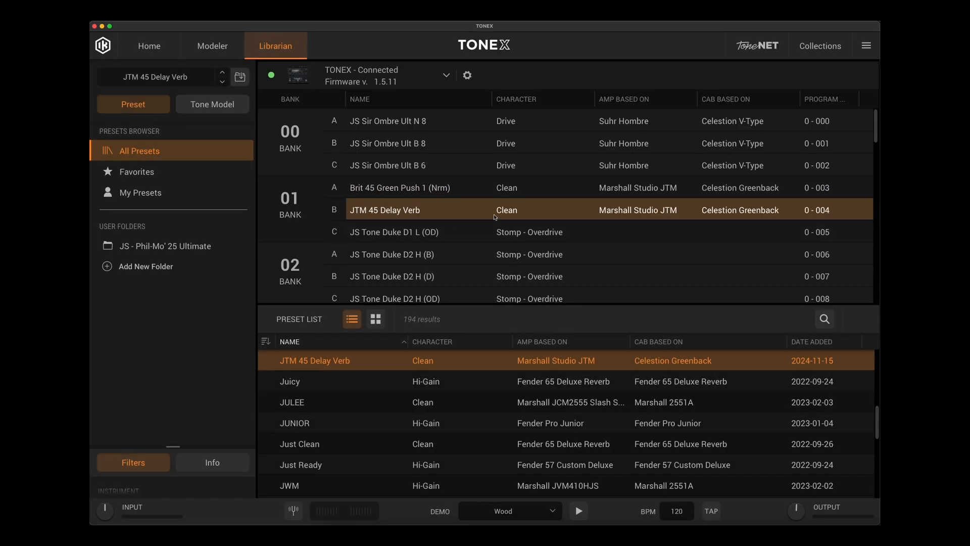
{"action": "mouse_move", "coordinate": [369, 210]}
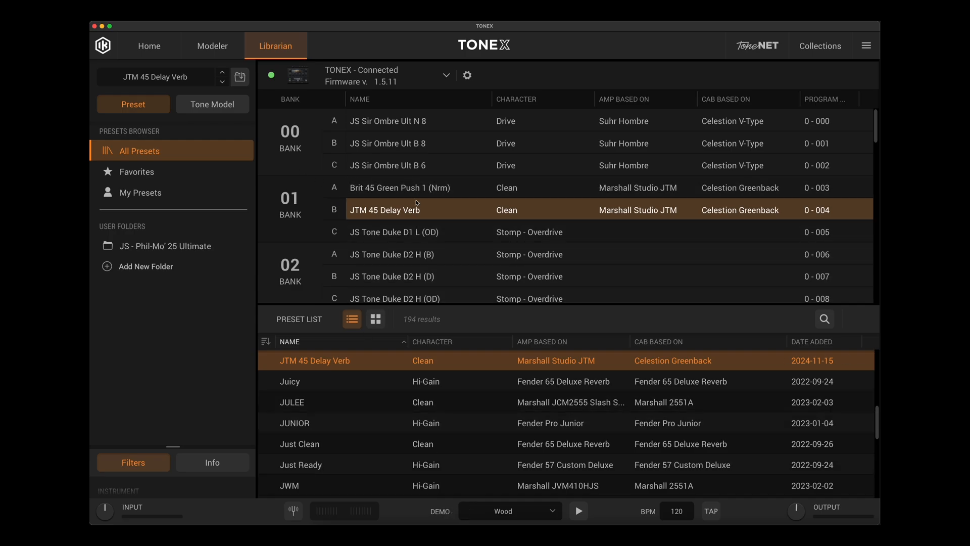
{"action": "left_click", "coordinate": [399, 188]}
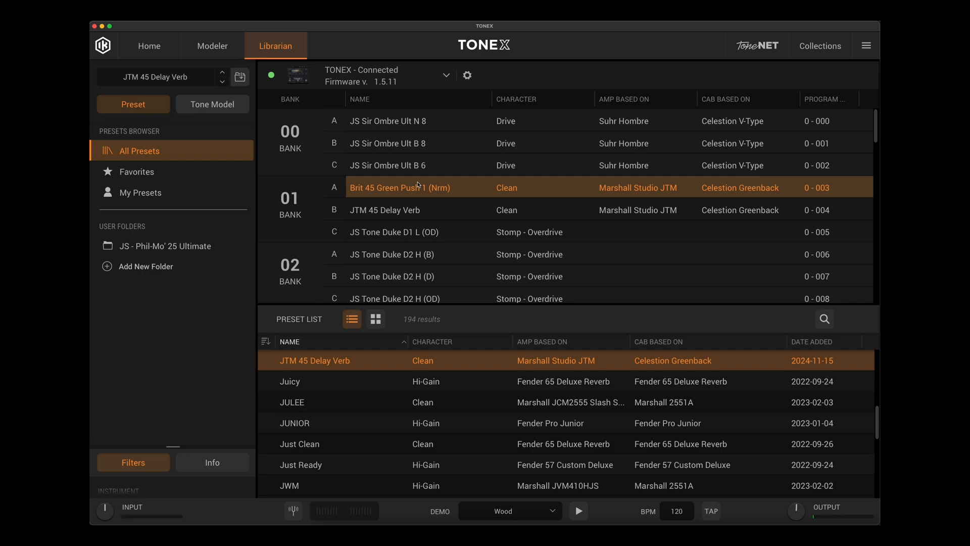
{"action": "mouse_move", "coordinate": [419, 209]}
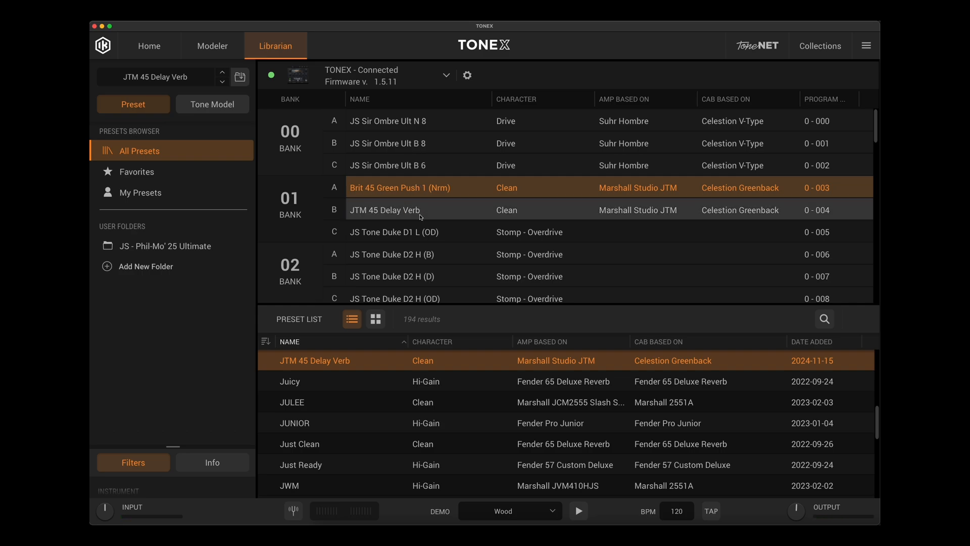
{"action": "left_click", "coordinate": [386, 210]}
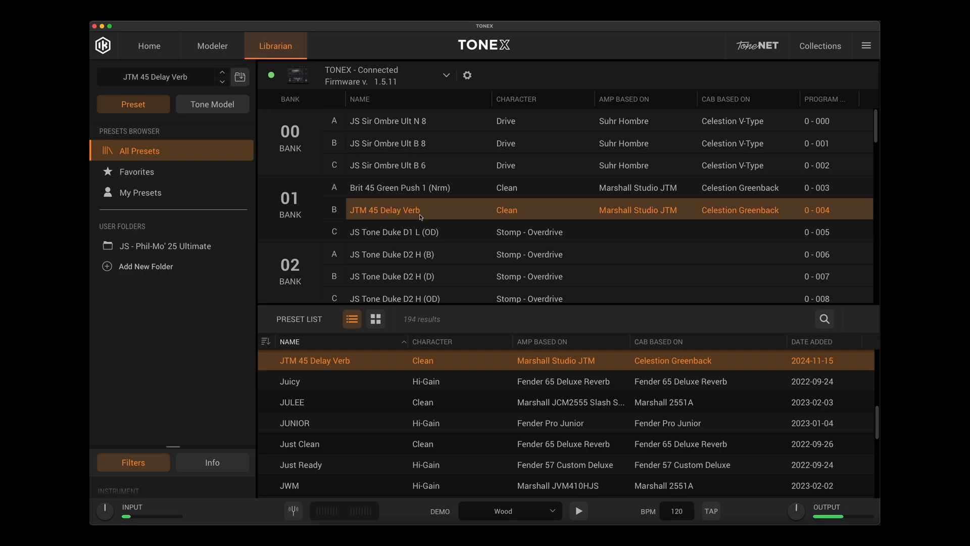
{"action": "mouse_move", "coordinate": [441, 202]}
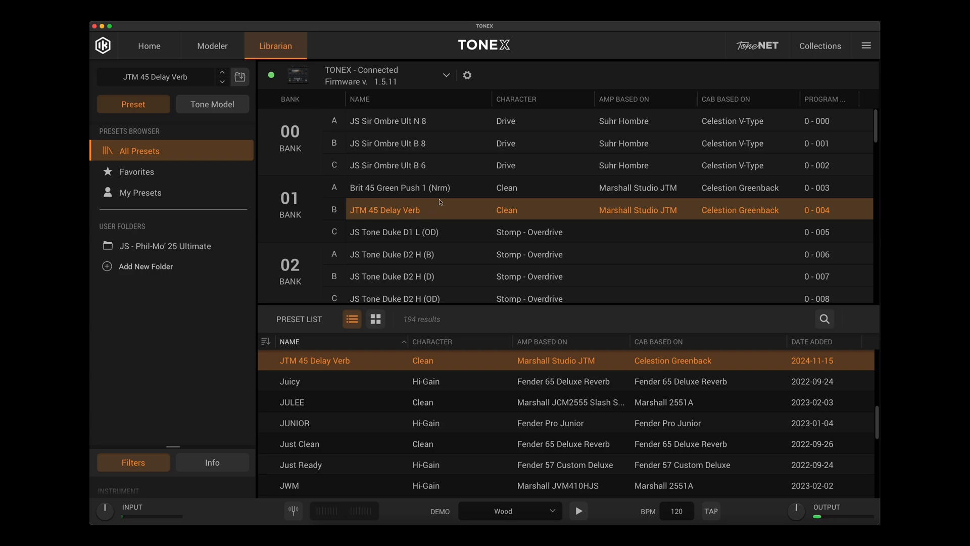
{"action": "left_click", "coordinate": [418, 187]}
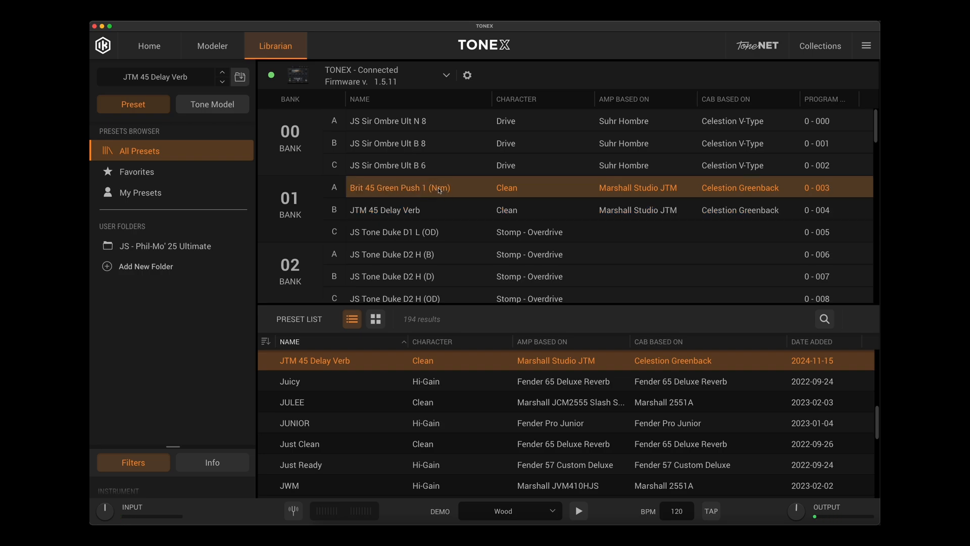
{"action": "left_click", "coordinate": [384, 209]}
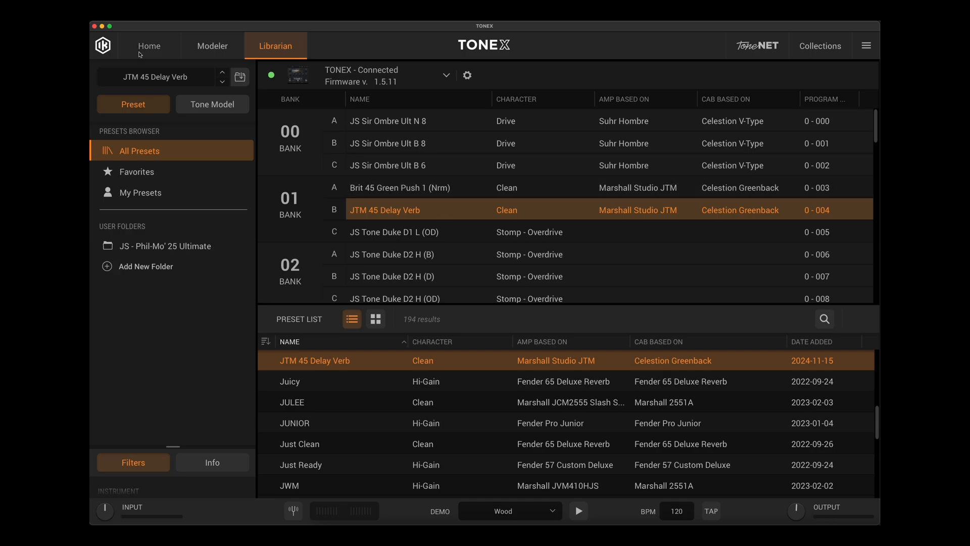
{"action": "left_click", "coordinate": [149, 45]}
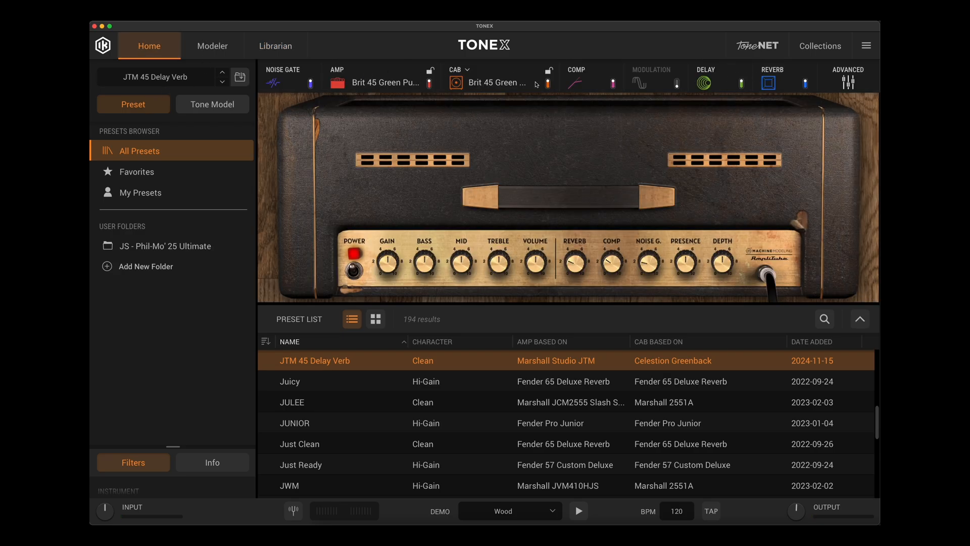
{"action": "left_click", "coordinate": [276, 45]}
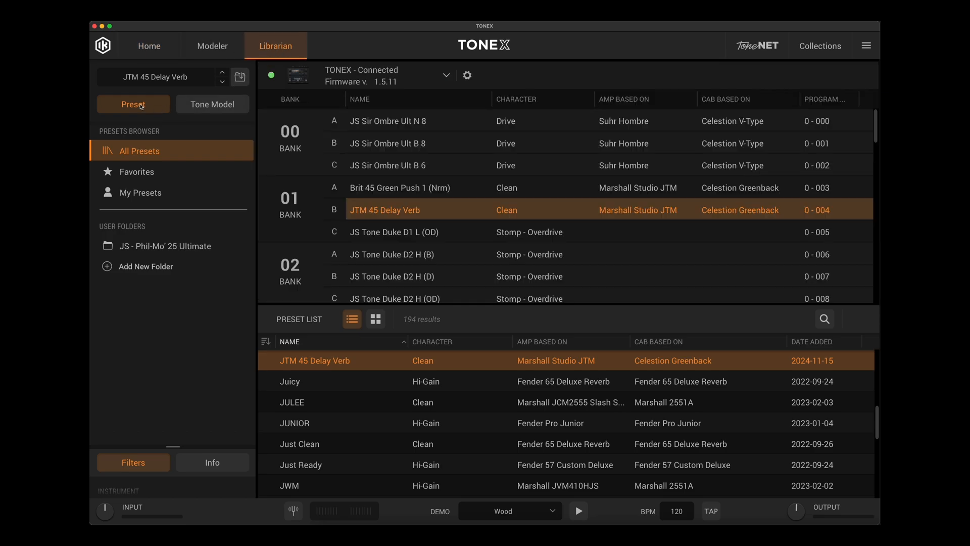
{"action": "mouse_move", "coordinate": [516, 191]}
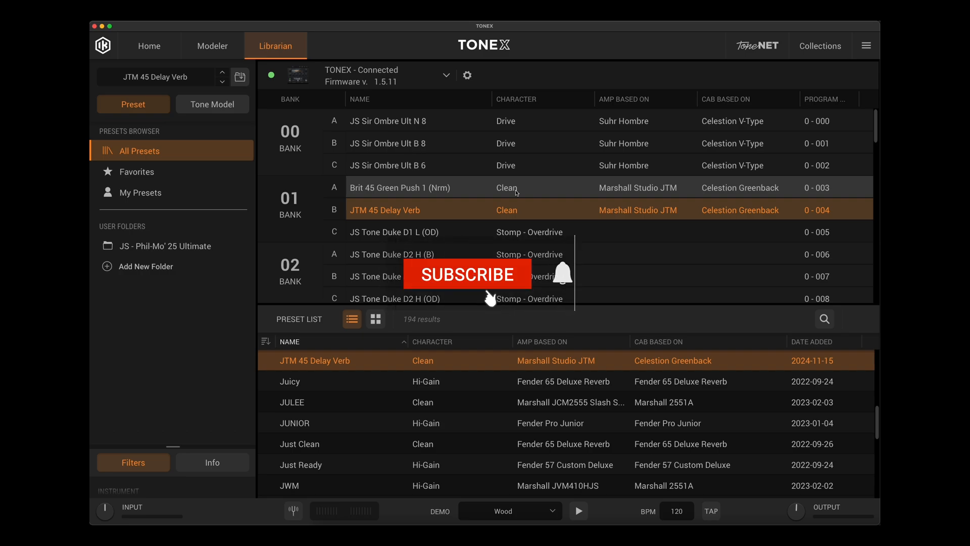
{"action": "left_click", "coordinate": [467, 273]}
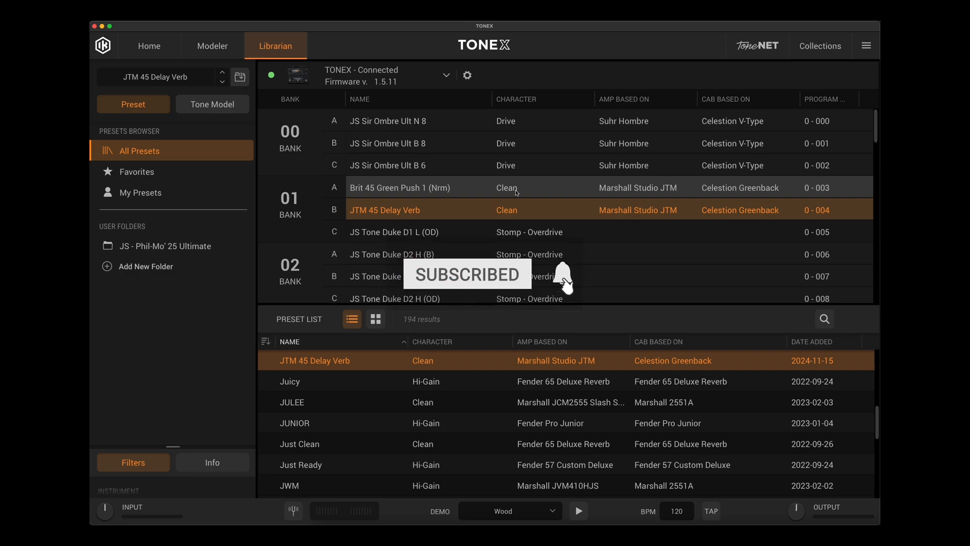